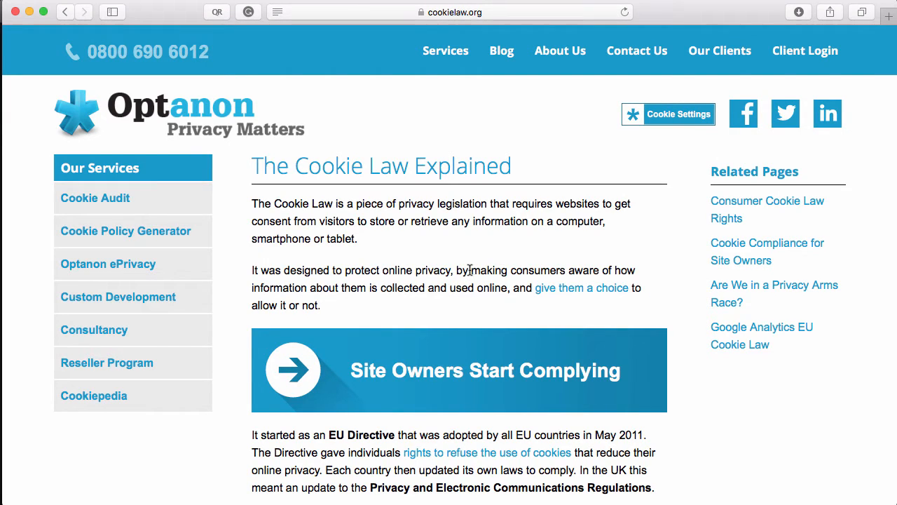
{"action": "mouse_move", "coordinate": [460, 266]}
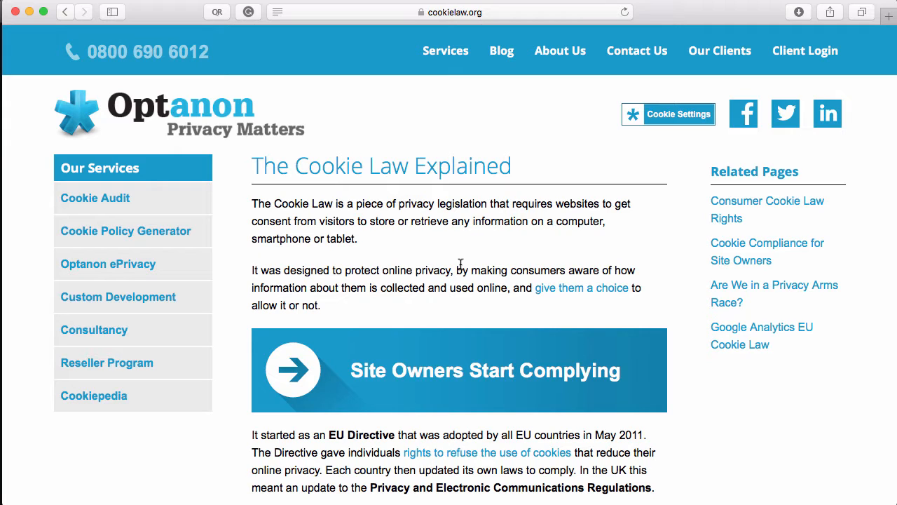
{"action": "mouse_move", "coordinate": [460, 269]}
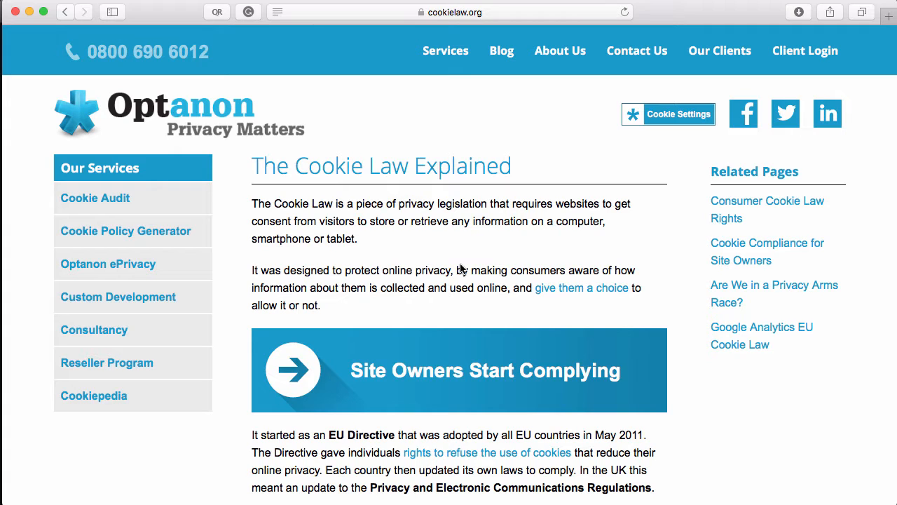
{"action": "mouse_move", "coordinate": [460, 264]}
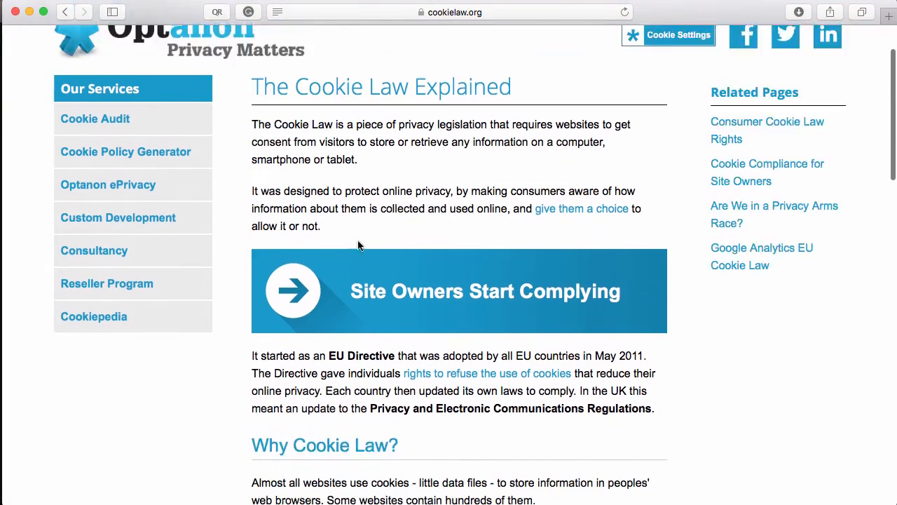
- Open the recent 'cookie' site and bring up its Sample page in Design view
{"action": "scroll", "scroll_direction": "down", "scroll_amount": 3}
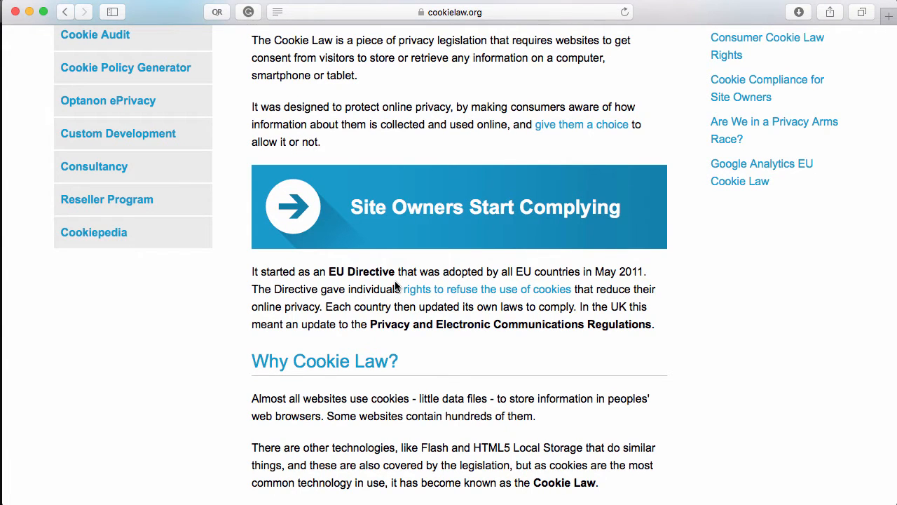
{"action": "scroll", "scroll_direction": "down", "scroll_amount": 3}
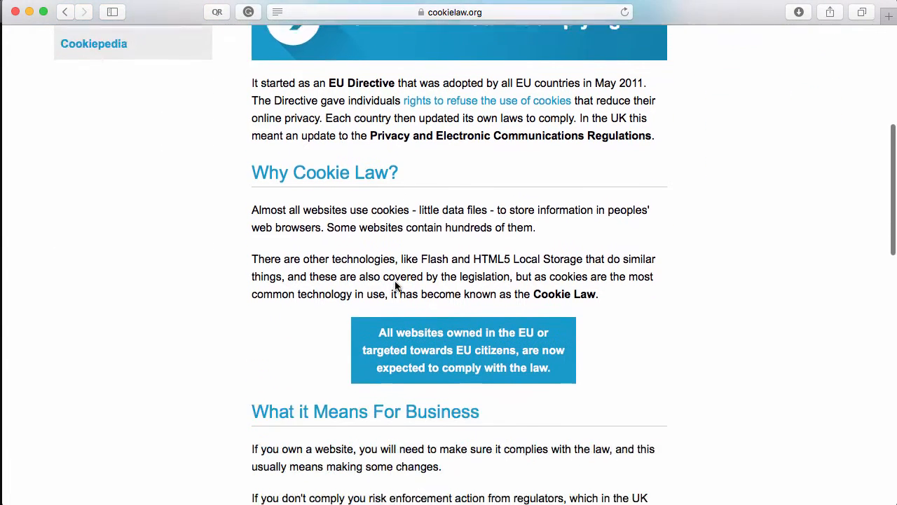
{"action": "scroll", "scroll_direction": "up", "scroll_amount": 3}
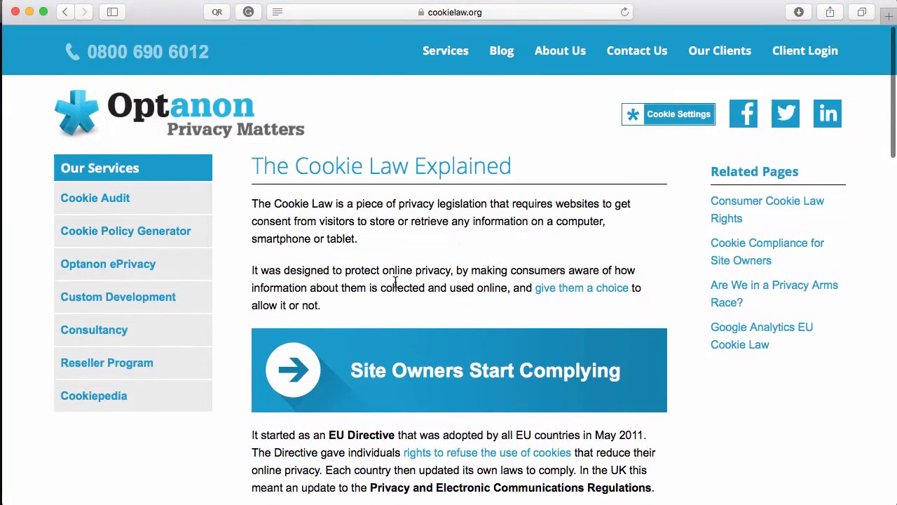
{"action": "scroll", "scroll_direction": "down", "scroll_amount": 3}
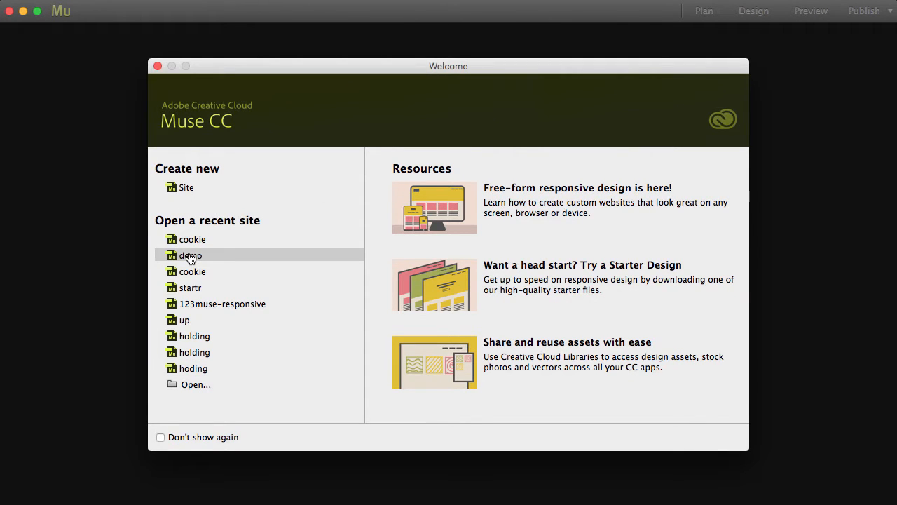
{"action": "mouse_move", "coordinate": [191, 255]}
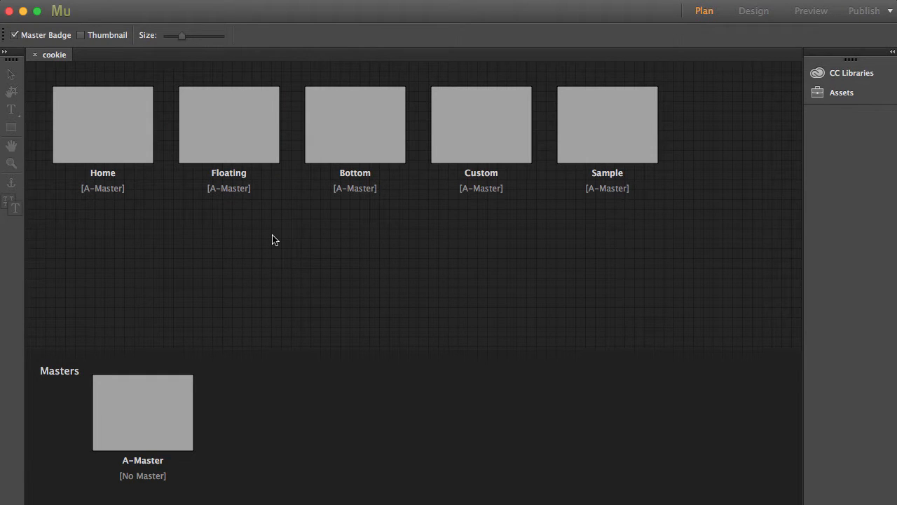
{"action": "left_click", "coordinate": [102, 124]}
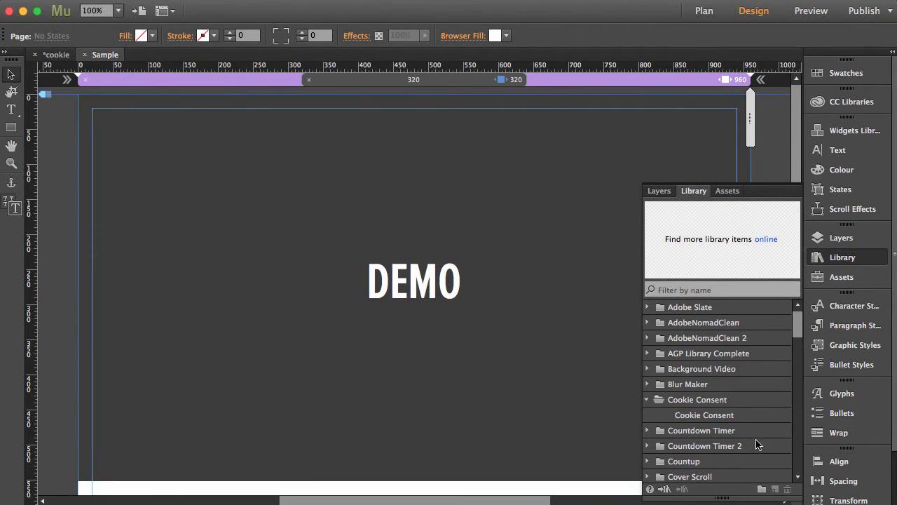
- Place the Cookie Consent library item on the page and choose the Dark Floating theme
{"action": "left_click", "coordinate": [704, 415]}
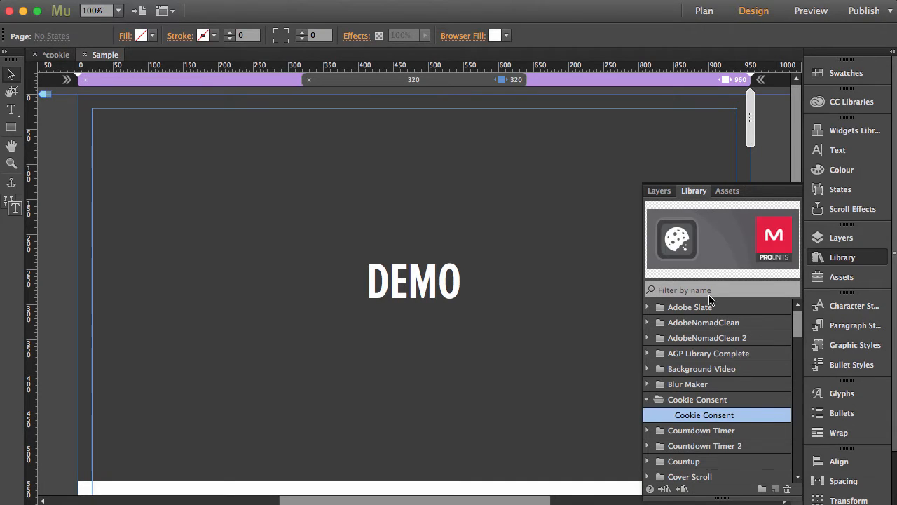
{"action": "mouse_move", "coordinate": [82, 134]}
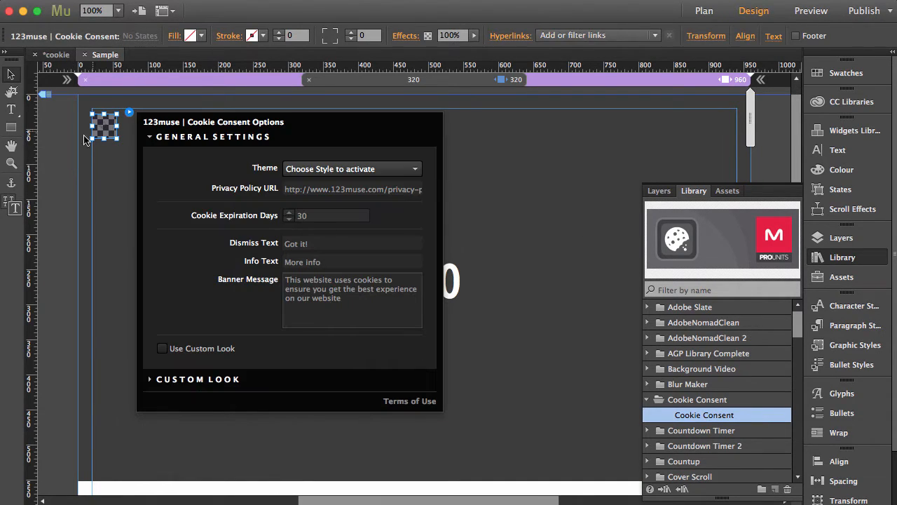
{"action": "left_click", "coordinate": [104, 126]}
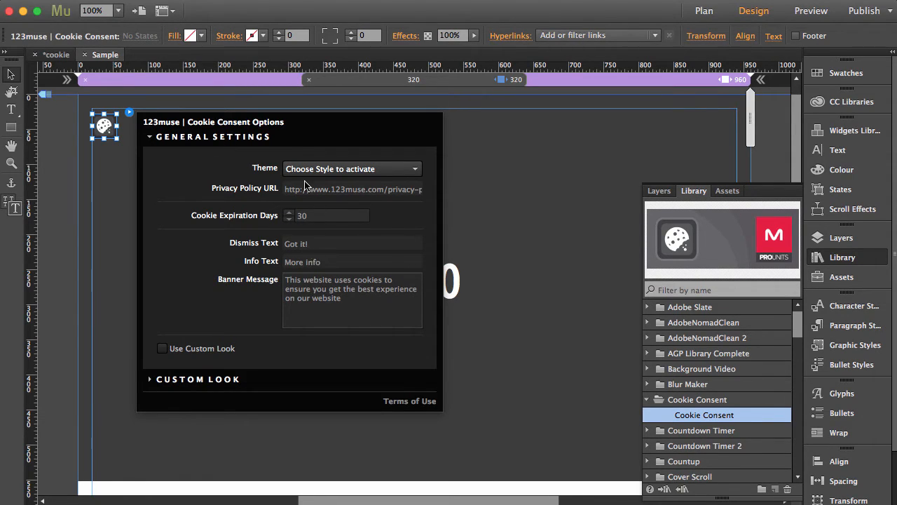
{"action": "mouse_move", "coordinate": [293, 187]}
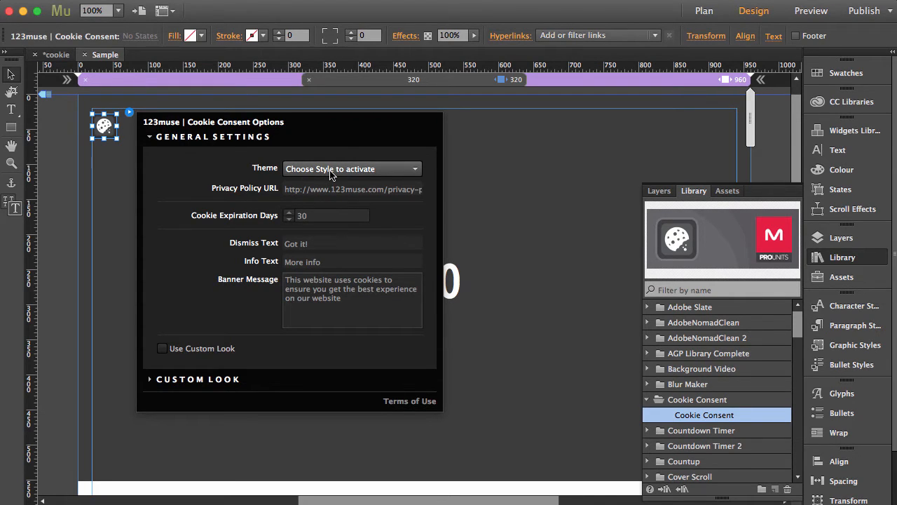
{"action": "left_click", "coordinate": [351, 168]}
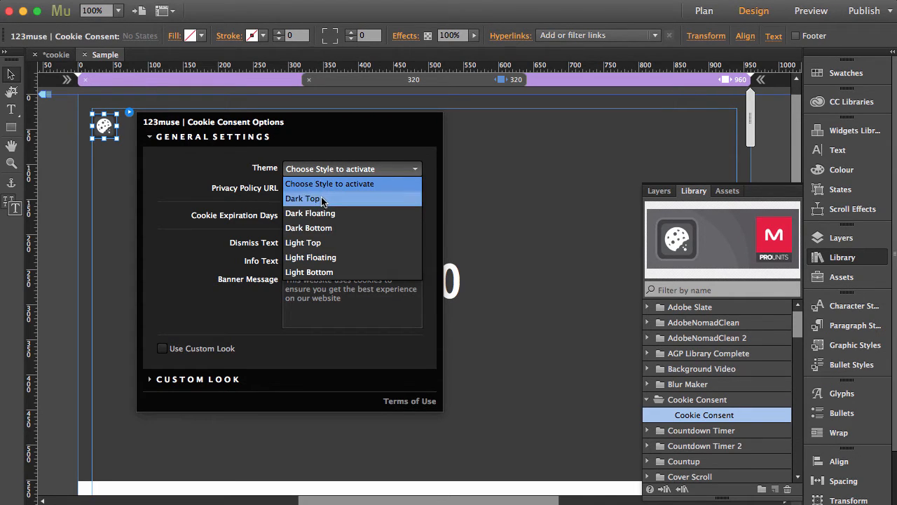
{"action": "left_click", "coordinate": [309, 213]}
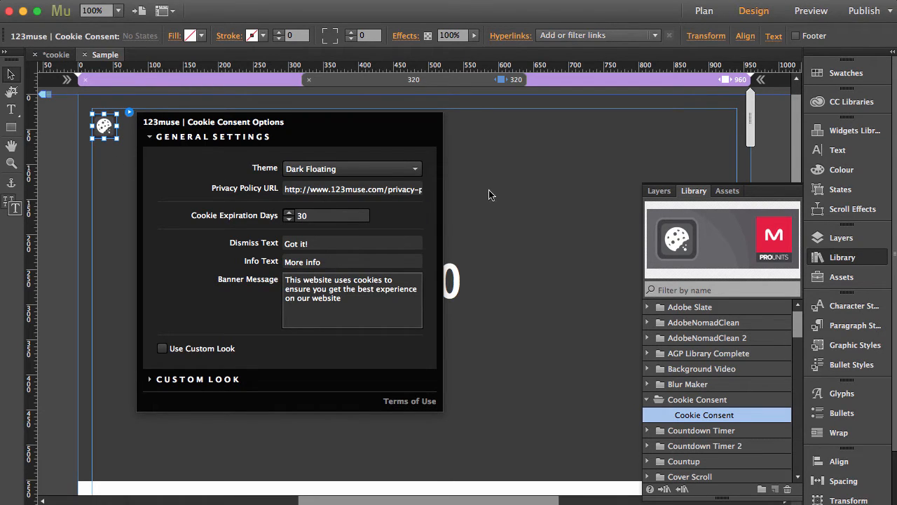
{"action": "mouse_move", "coordinate": [764, 195]}
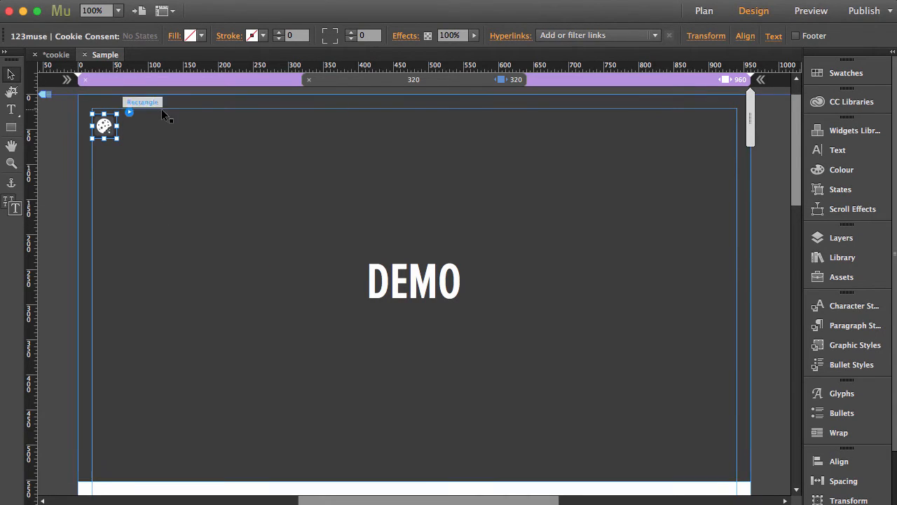
- Preview the Sample page, return to the widget's settings, then preview again
{"action": "left_click", "coordinate": [810, 11]}
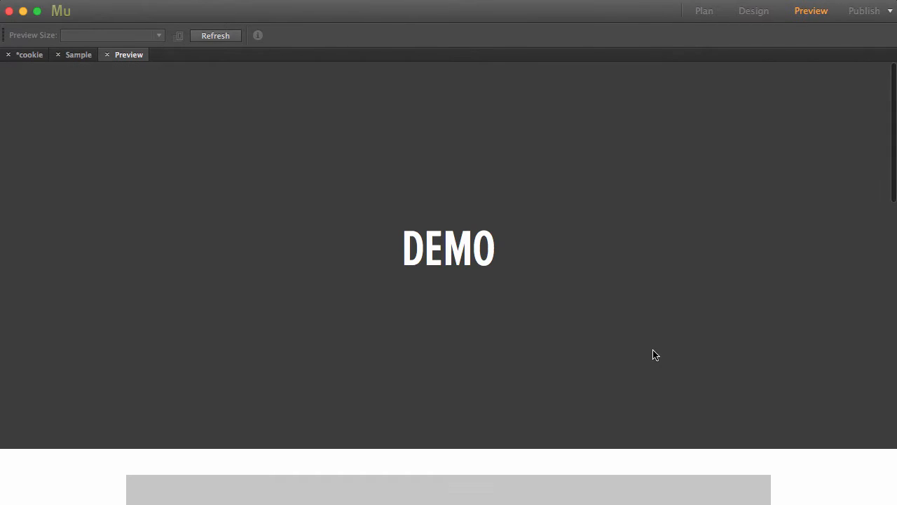
{"action": "mouse_move", "coordinate": [648, 399]}
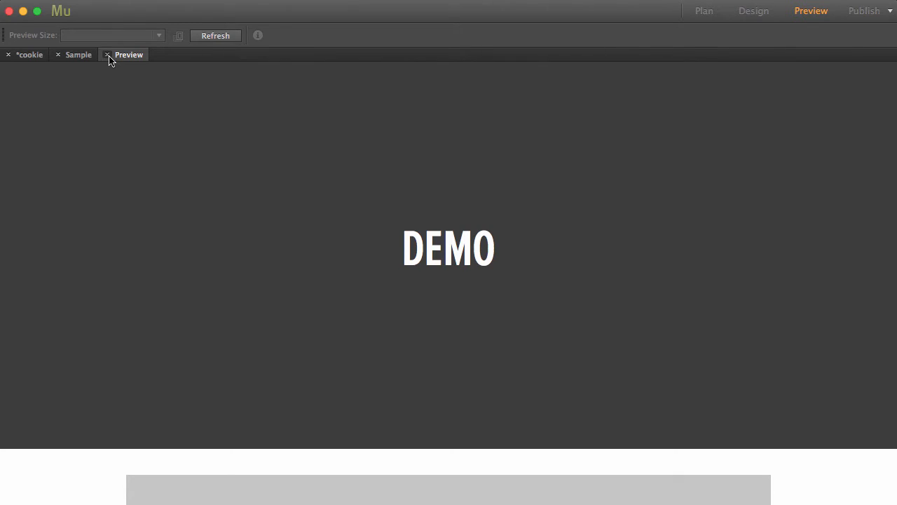
{"action": "left_click", "coordinate": [754, 11]}
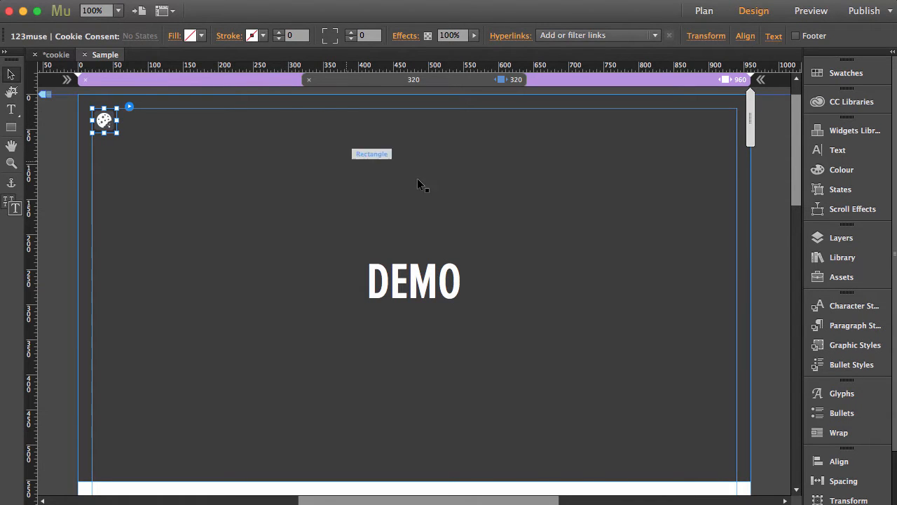
{"action": "mouse_move", "coordinate": [505, 201]}
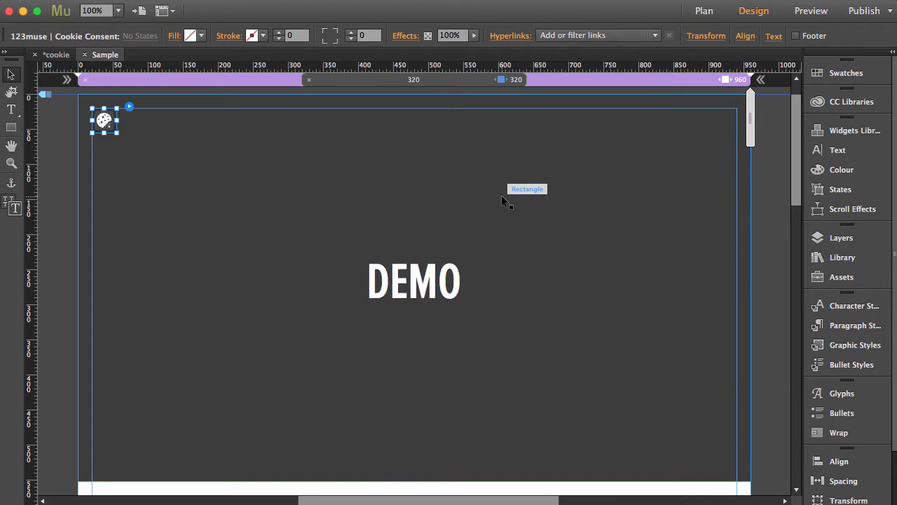
{"action": "mouse_move", "coordinate": [353, 196]}
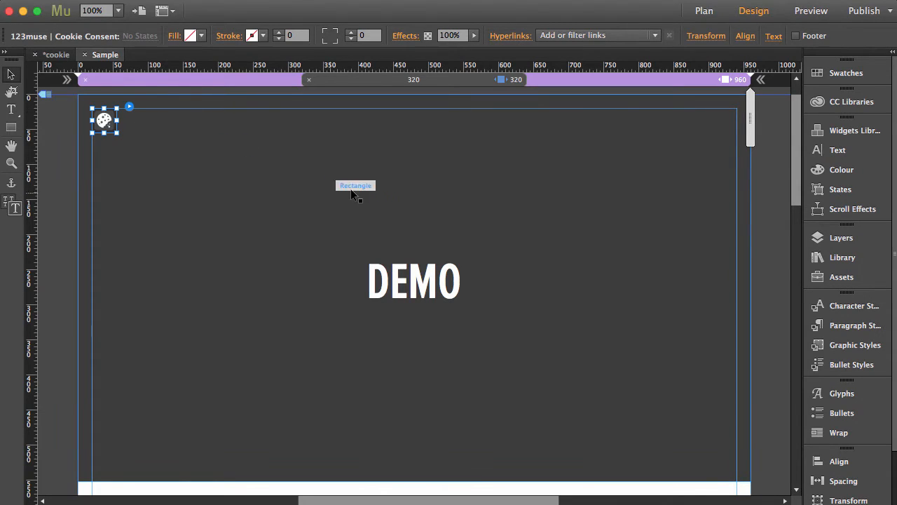
{"action": "mouse_move", "coordinate": [241, 177]}
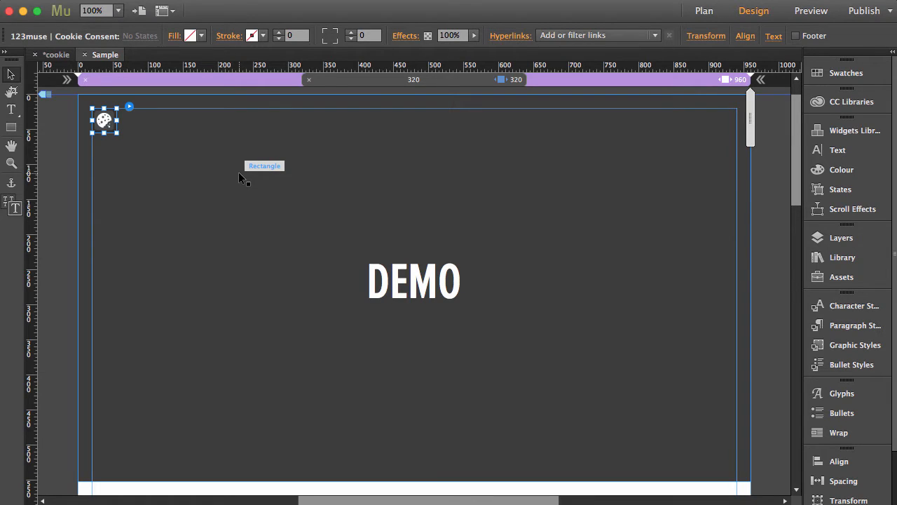
{"action": "mouse_move", "coordinate": [126, 115]}
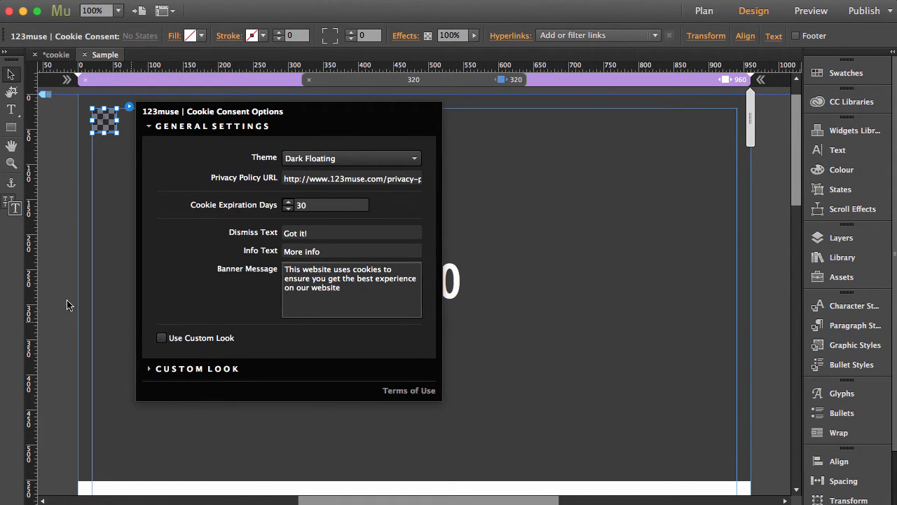
{"action": "left_click", "coordinate": [103, 119]}
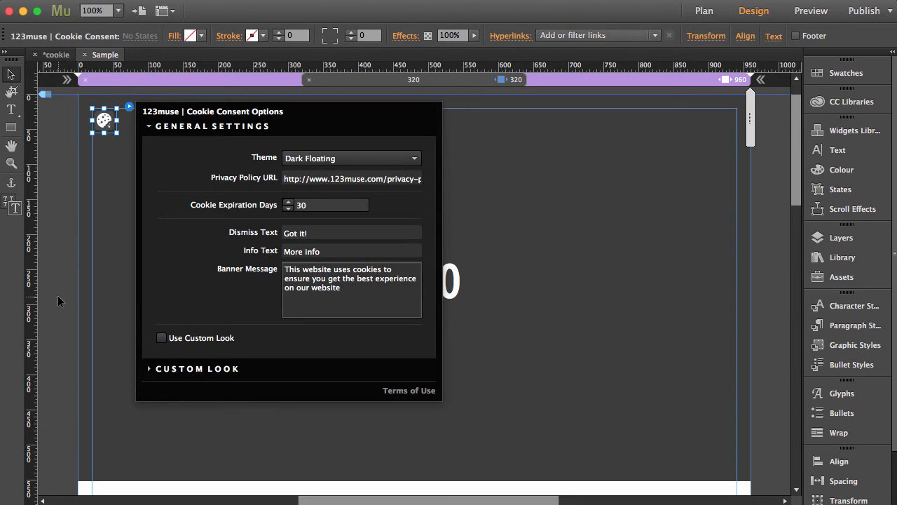
{"action": "left_click", "coordinate": [810, 12]}
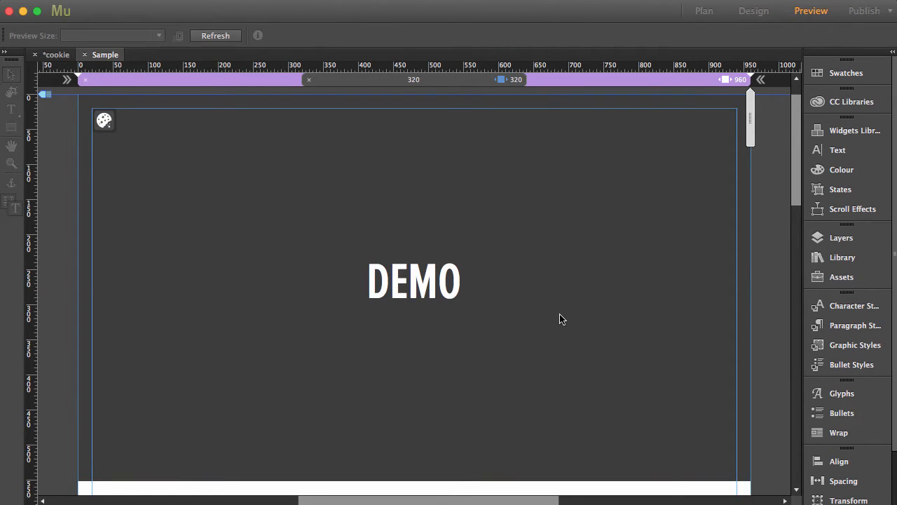
- View the Dark Floating banner in Preview, then go back to the widget settings
{"action": "left_click", "coordinate": [811, 12]}
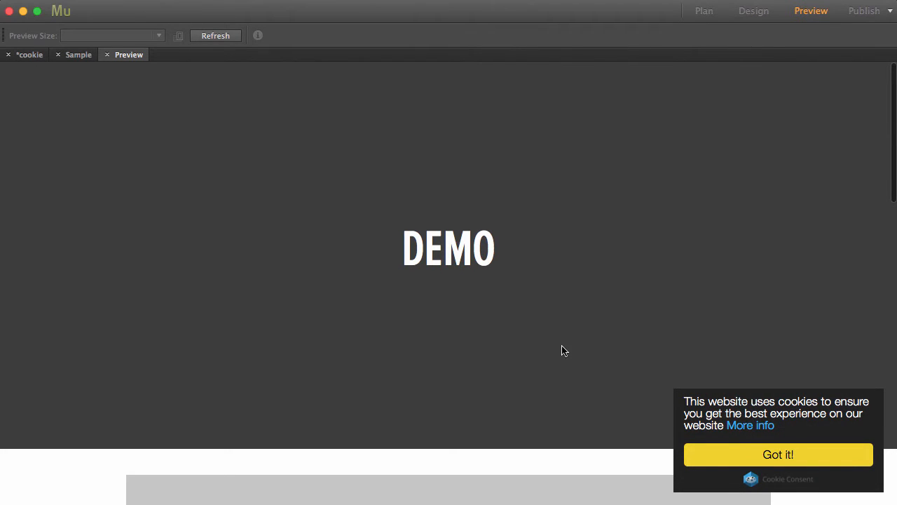
{"action": "left_click", "coordinate": [754, 12]}
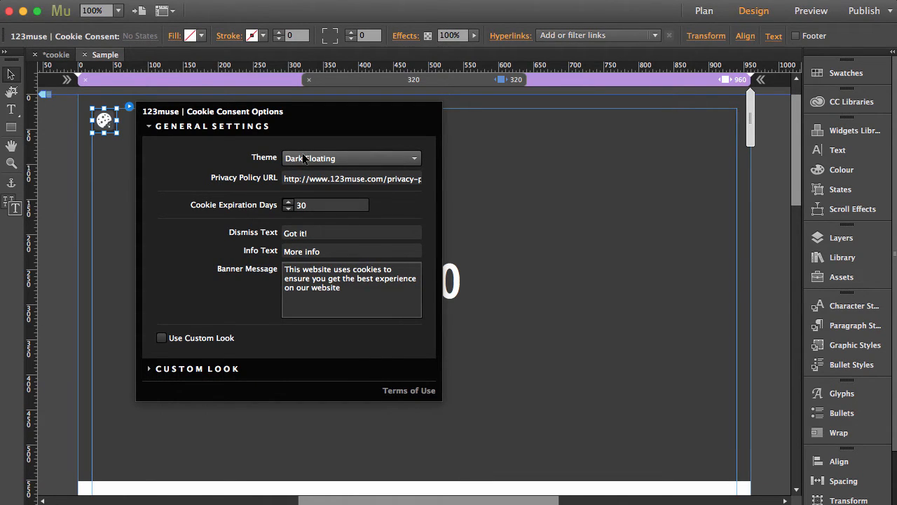
- Switch the banner theme through Dark Top to Dark Bottom and preview it along the page bottom
{"action": "left_click", "coordinate": [350, 157]}
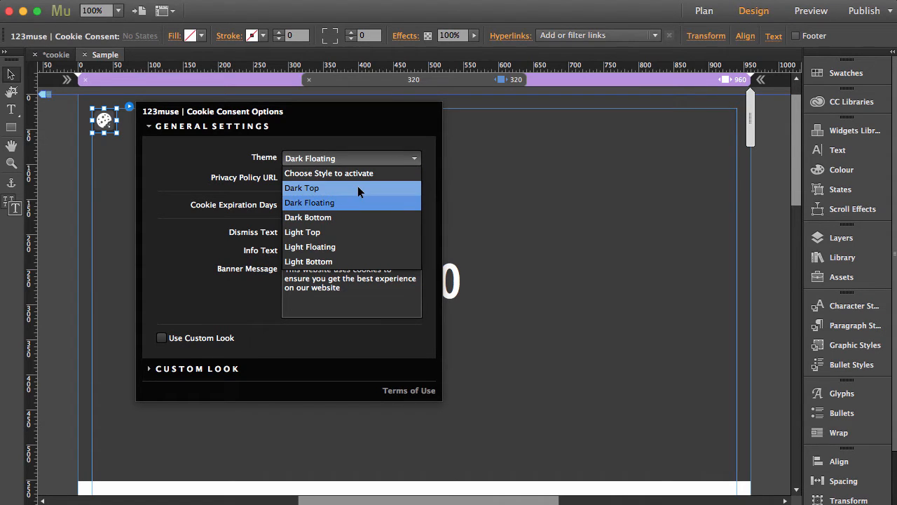
{"action": "left_click", "coordinate": [810, 11]}
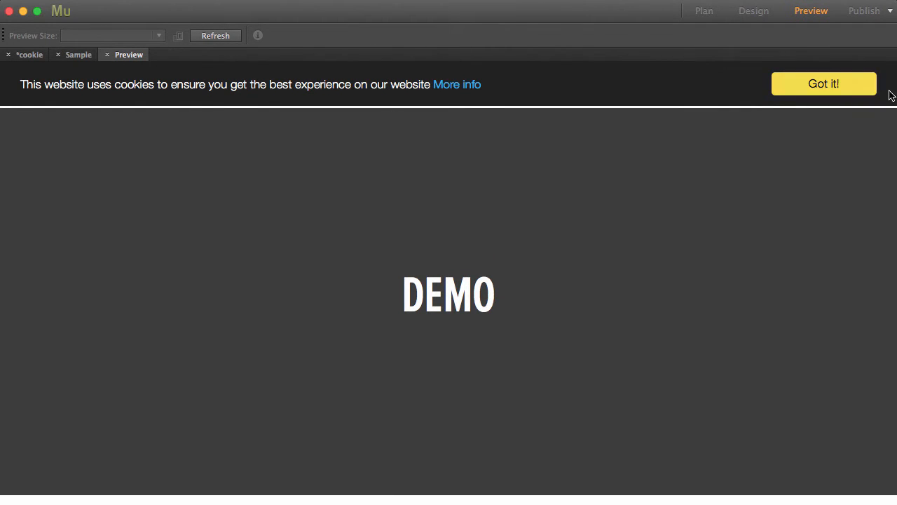
{"action": "mouse_move", "coordinate": [586, 73]}
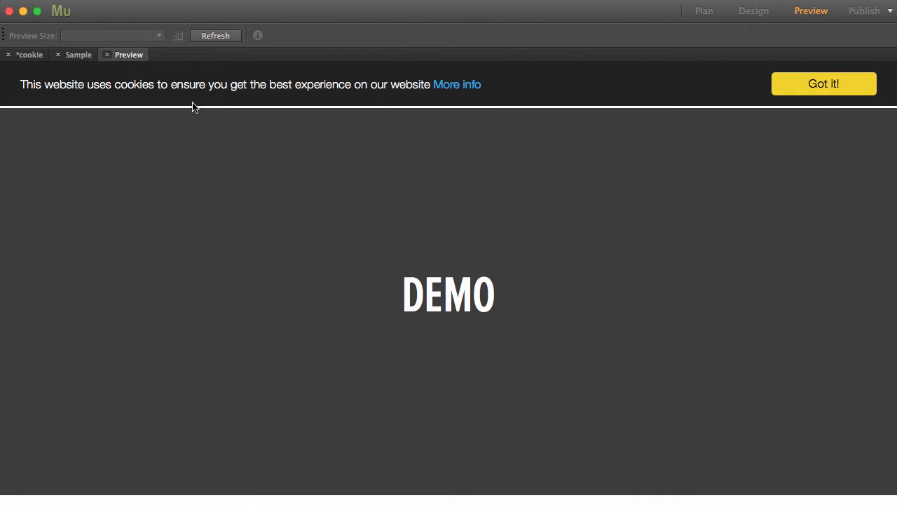
{"action": "left_click", "coordinate": [754, 11]}
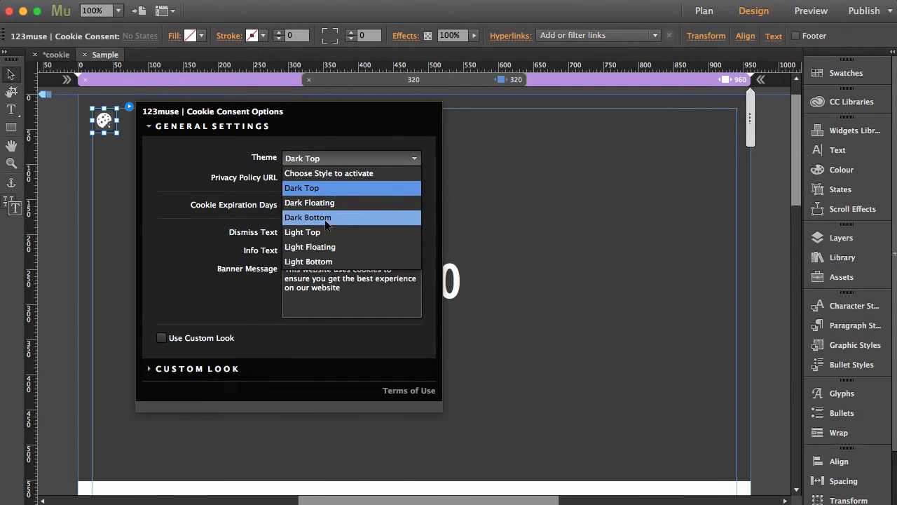
{"action": "left_click", "coordinate": [307, 217]}
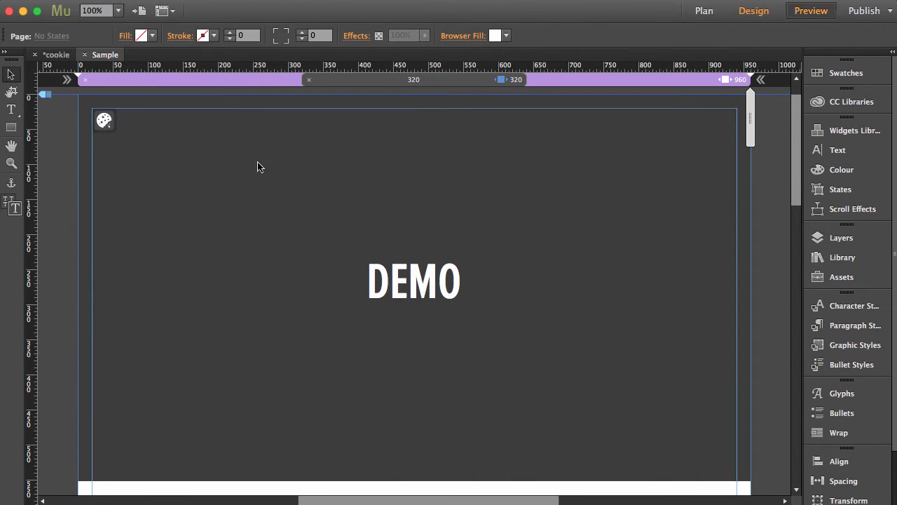
{"action": "left_click", "coordinate": [811, 12]}
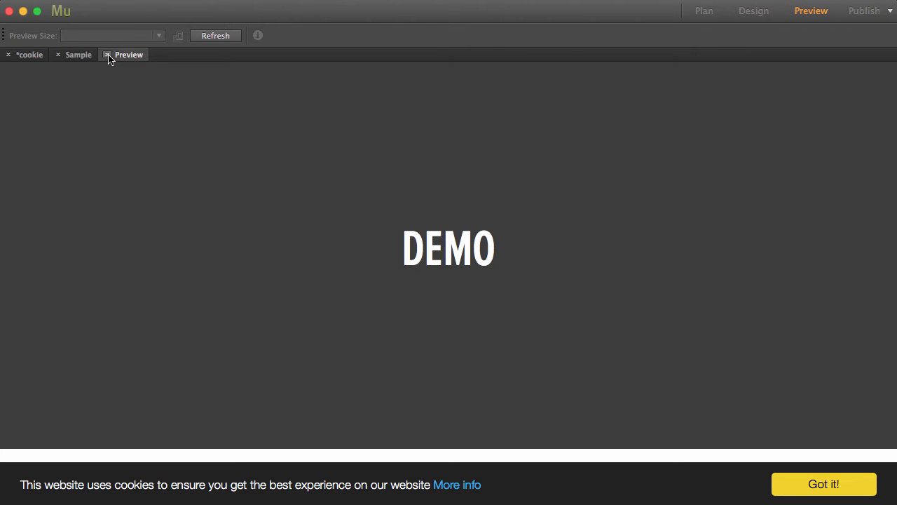
- Leave Preview, set the widget theme to Light Floating, and preview the light corner banner
{"action": "left_click", "coordinate": [755, 11]}
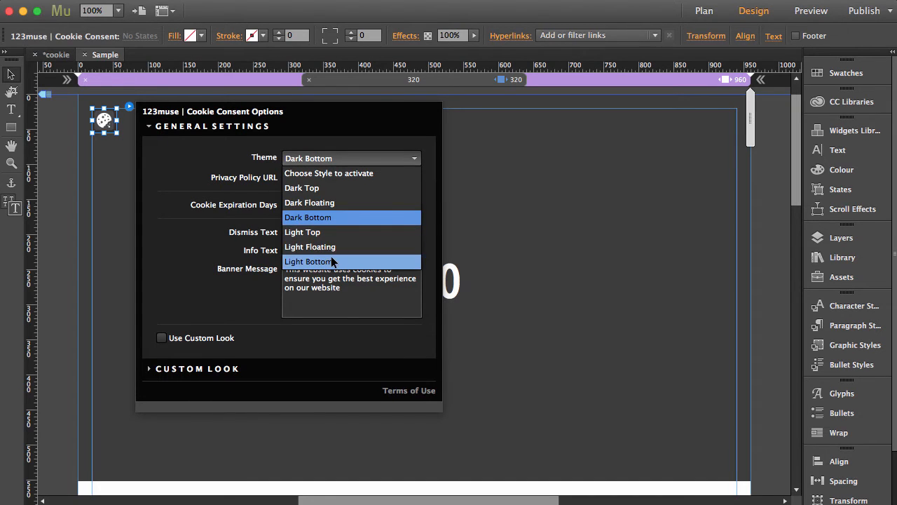
{"action": "left_click", "coordinate": [310, 247]}
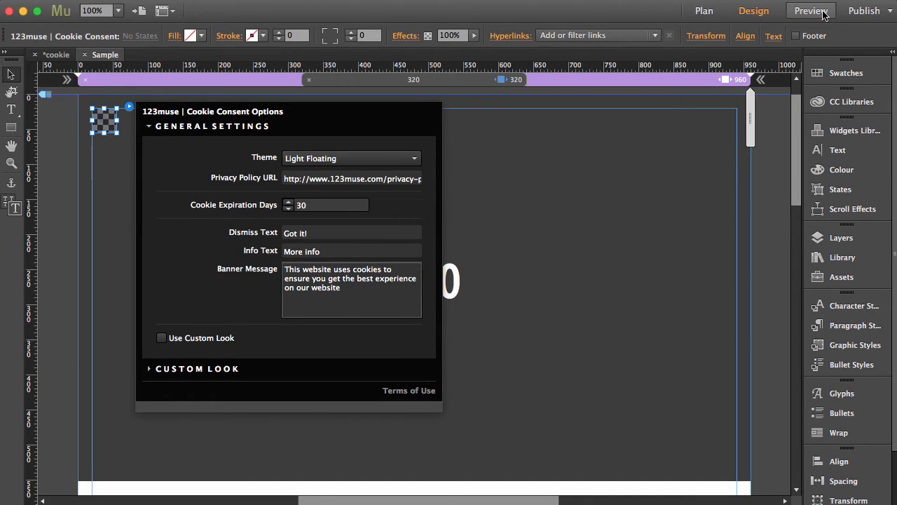
{"action": "left_click", "coordinate": [810, 12]}
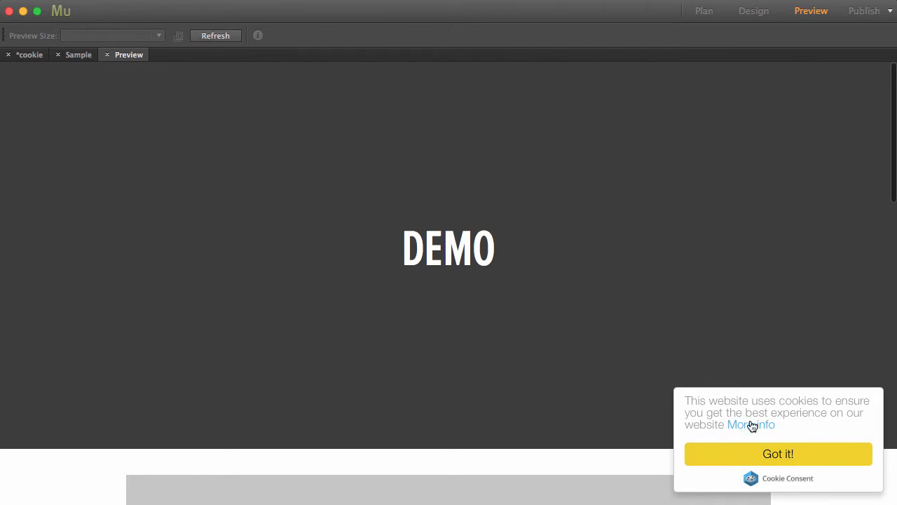
{"action": "mouse_move", "coordinate": [129, 32]}
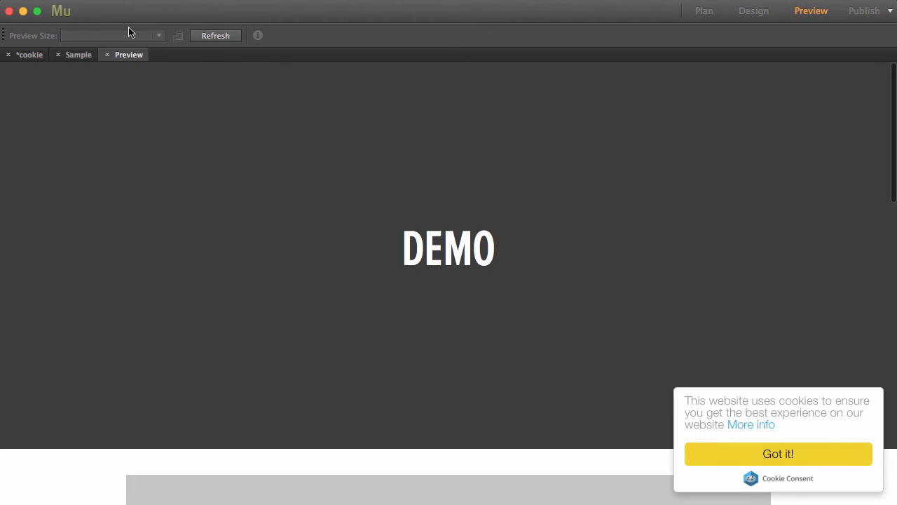
{"action": "mouse_move", "coordinate": [107, 61]}
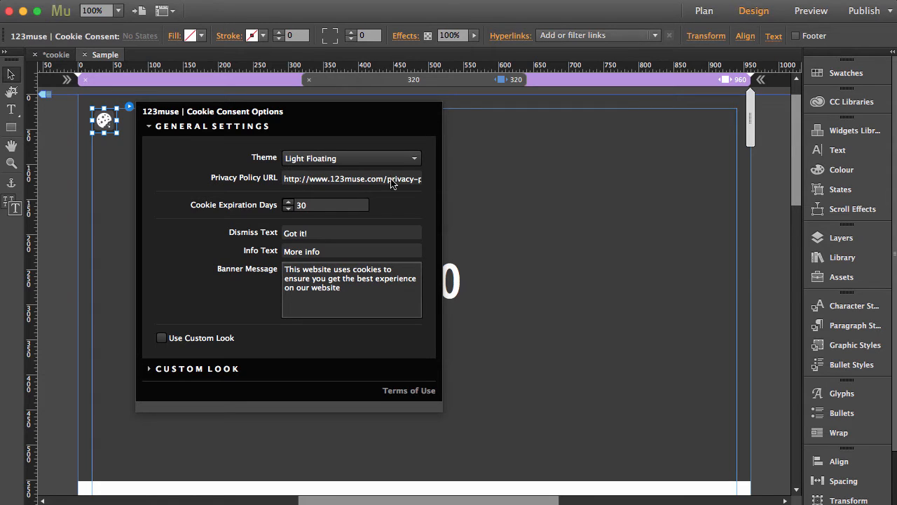
{"action": "left_click", "coordinate": [811, 11]}
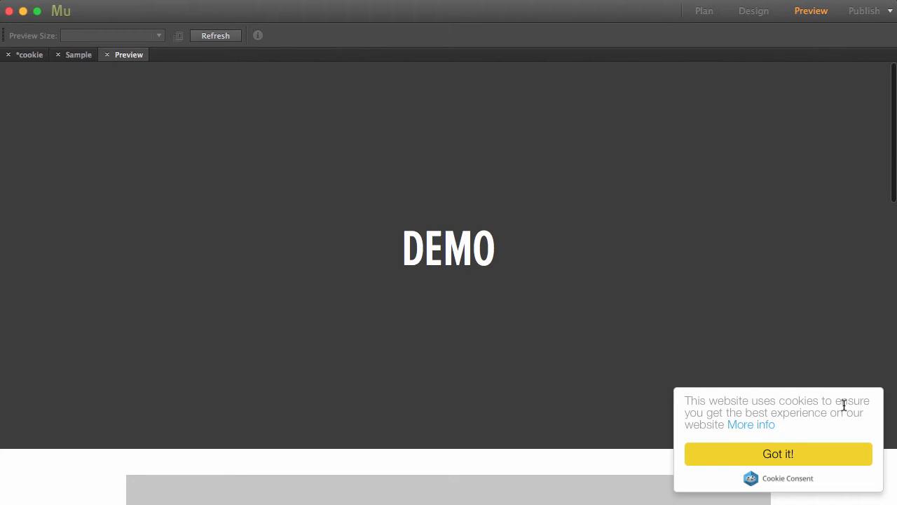
{"action": "mouse_move", "coordinate": [830, 428]}
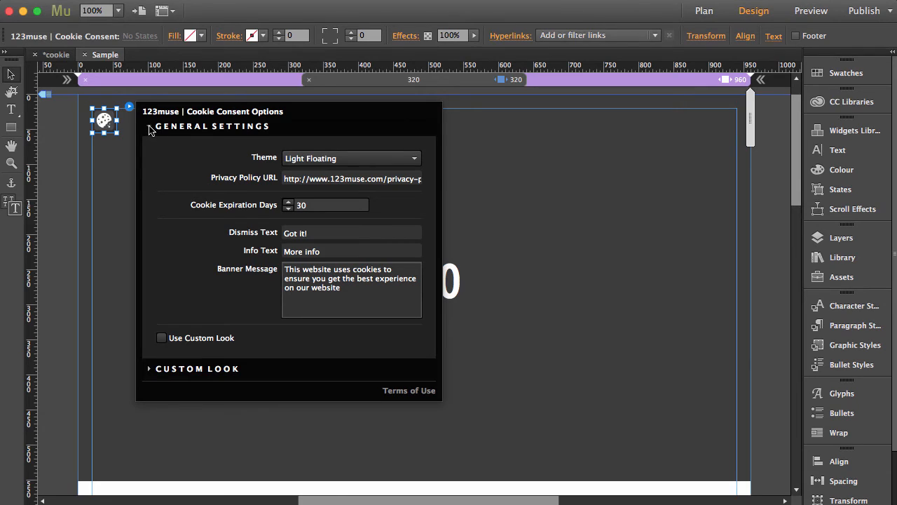
- Tick Use Custom Look and expand the Custom Look font, size and colour options
{"action": "left_click", "coordinate": [148, 126]}
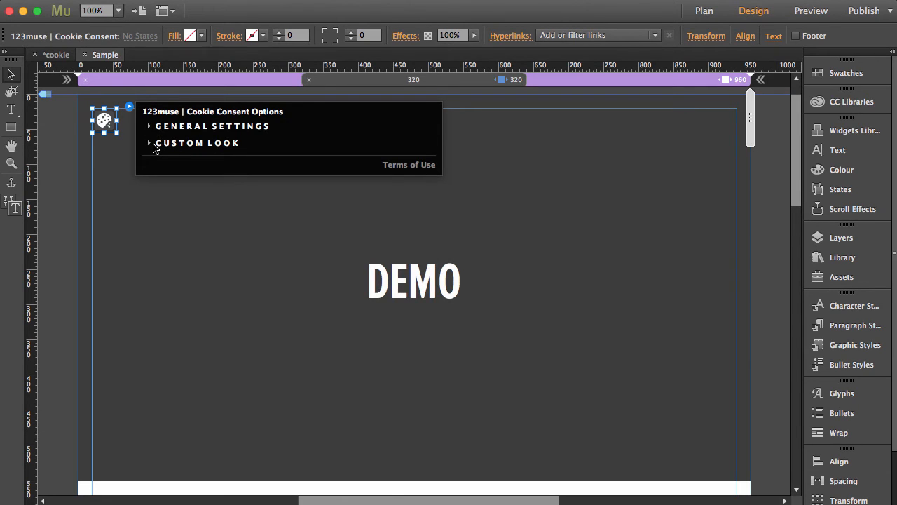
{"action": "left_click", "coordinate": [149, 143]}
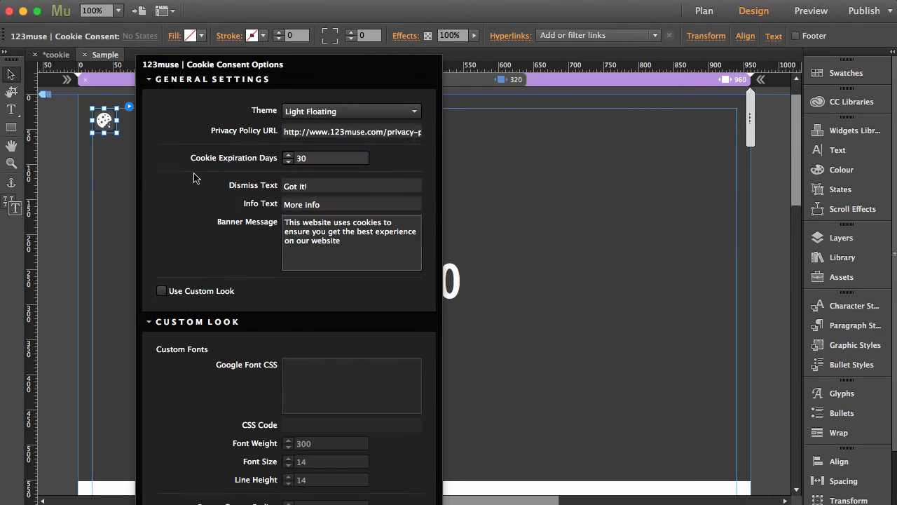
{"action": "left_click", "coordinate": [161, 291]}
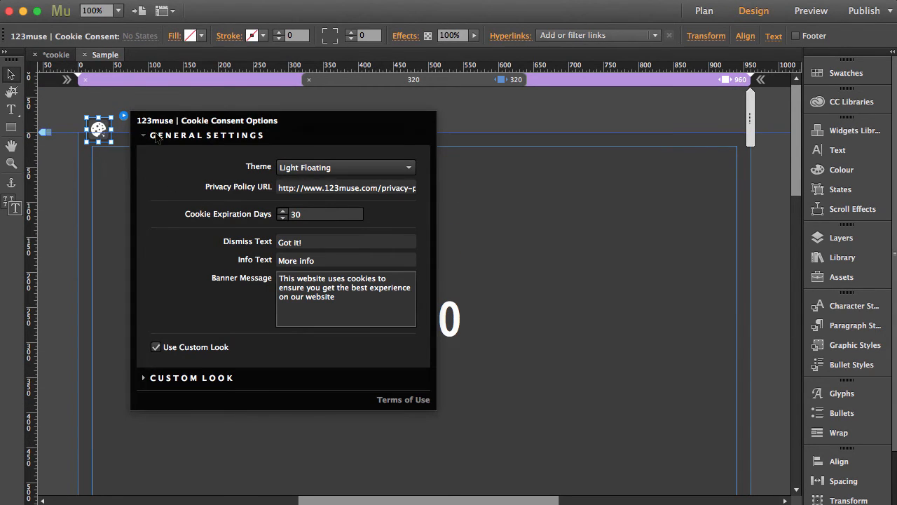
{"action": "left_click", "coordinate": [143, 134]}
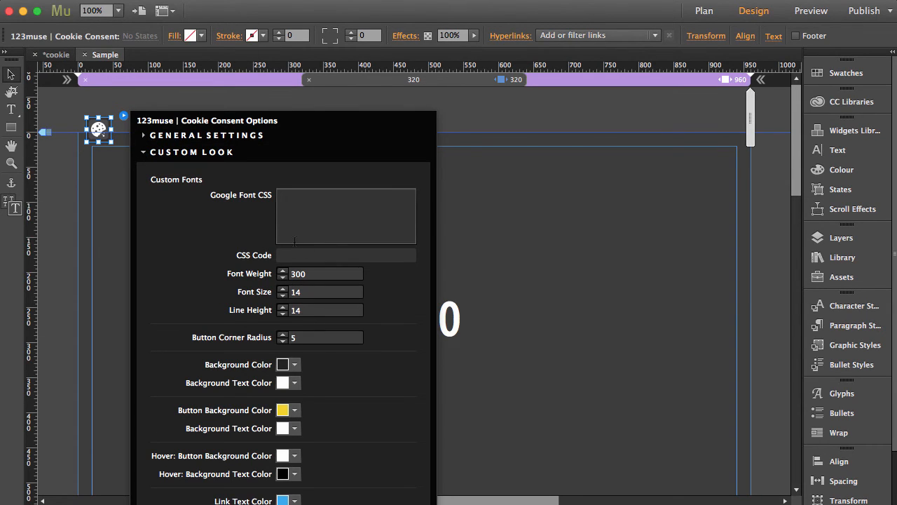
{"action": "left_click", "coordinate": [345, 203]}
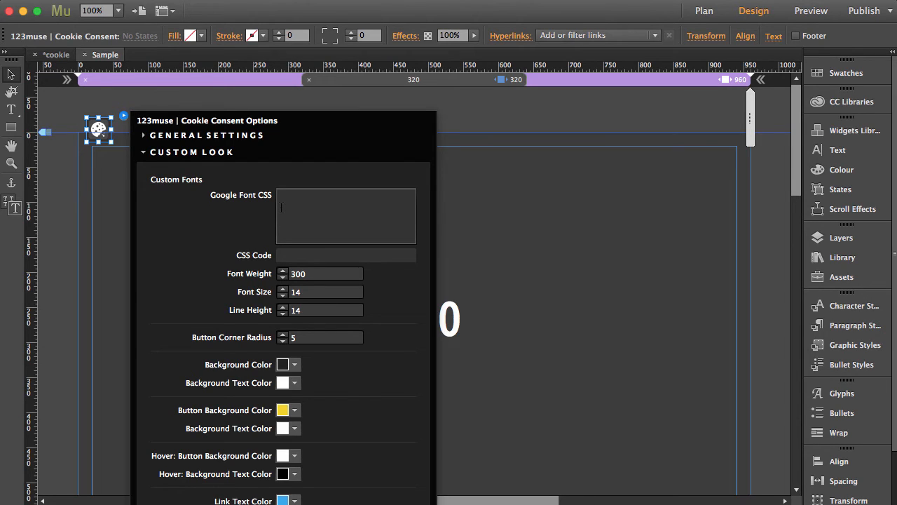
{"action": "mouse_move", "coordinate": [284, 284]}
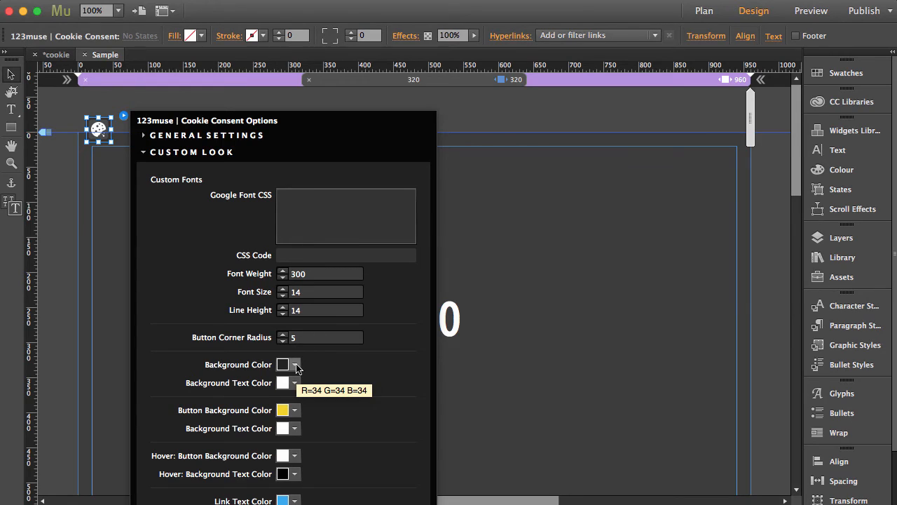
{"action": "mouse_move", "coordinate": [287, 381]}
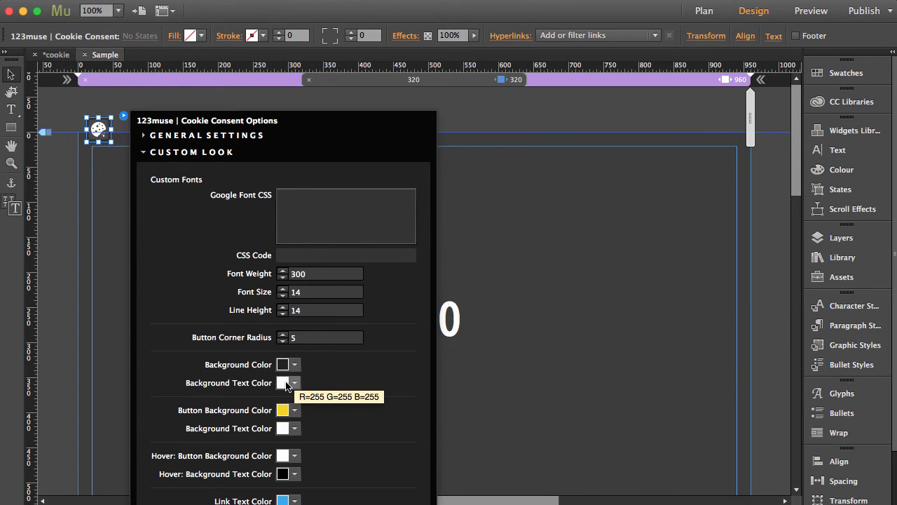
{"action": "mouse_move", "coordinate": [290, 385]}
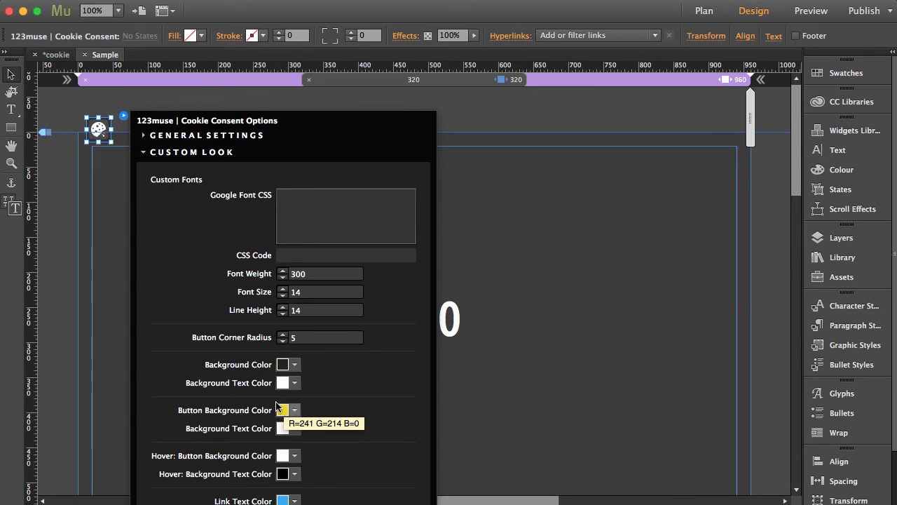
{"action": "mouse_move", "coordinate": [283, 382]}
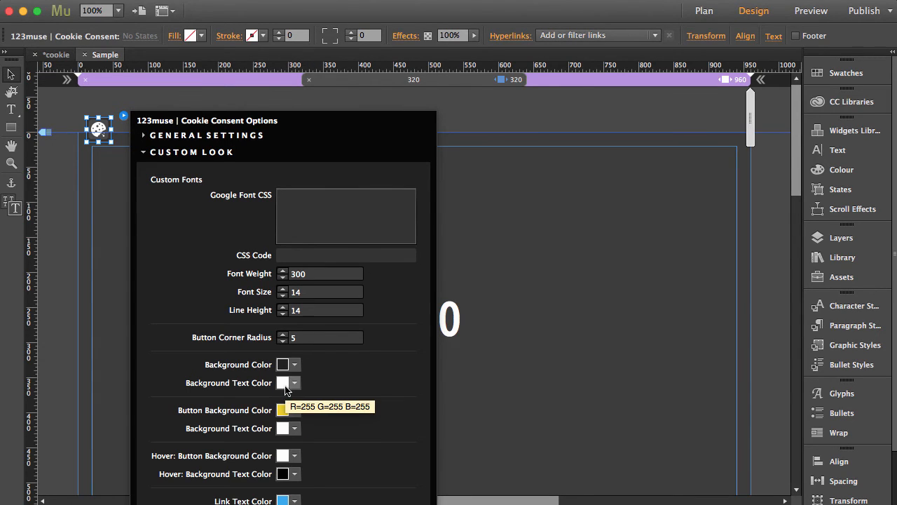
{"action": "mouse_move", "coordinate": [295, 381]}
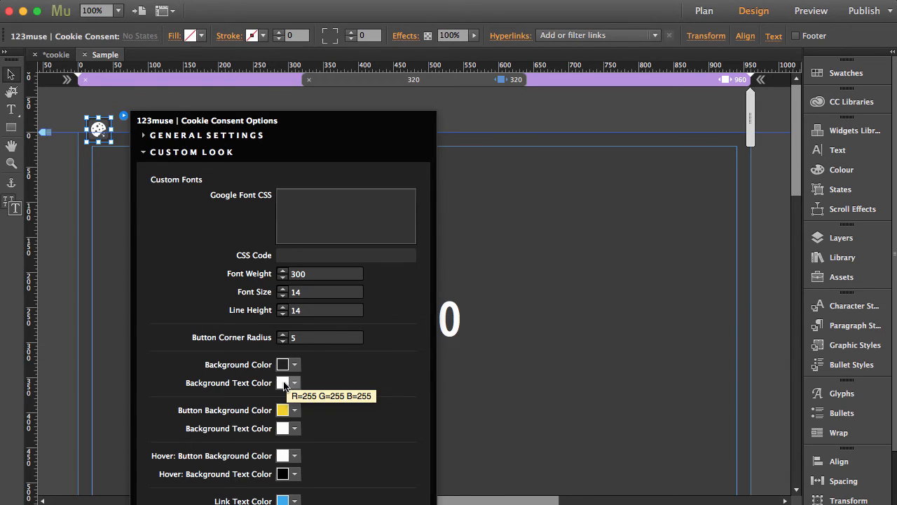
{"action": "mouse_move", "coordinate": [253, 421]}
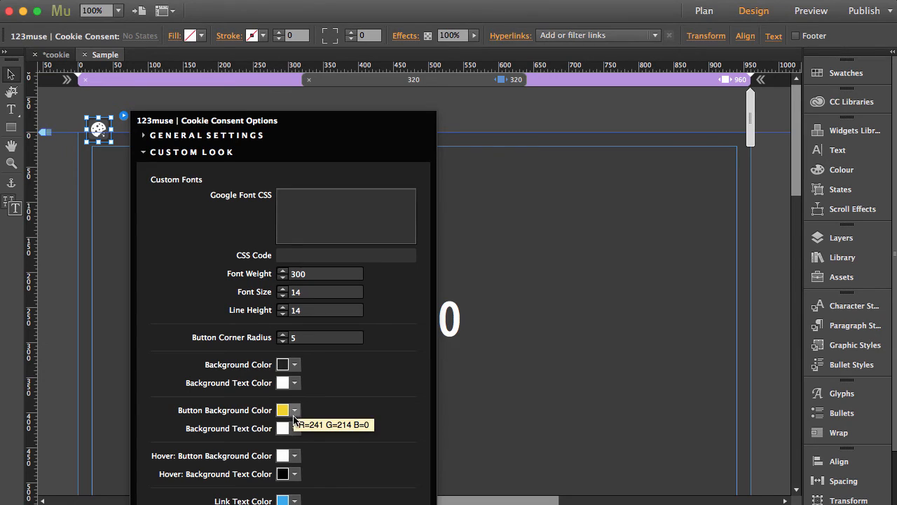
{"action": "mouse_move", "coordinate": [280, 435]}
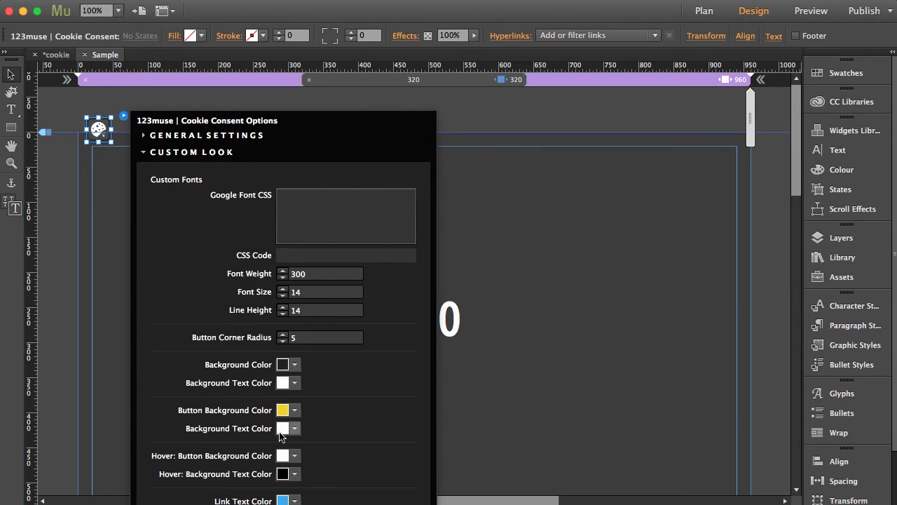
{"action": "mouse_move", "coordinate": [283, 456]}
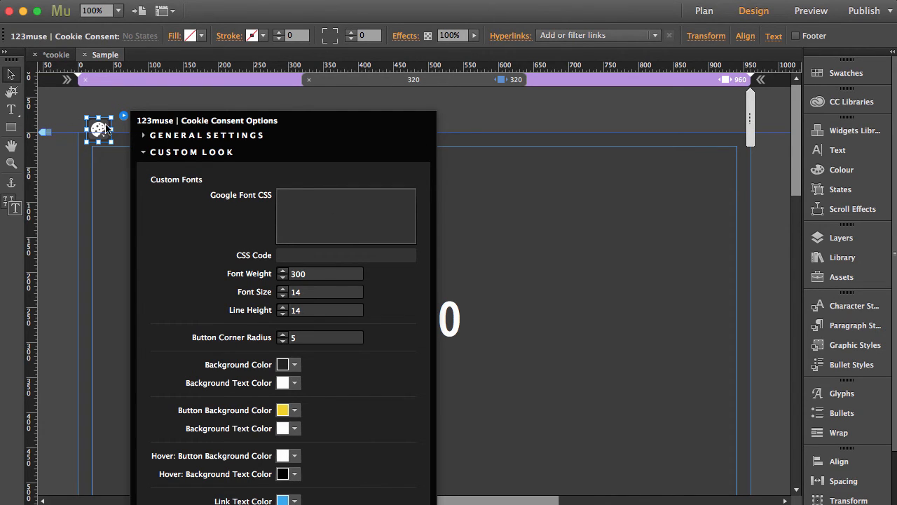
{"action": "left_click", "coordinate": [123, 115]}
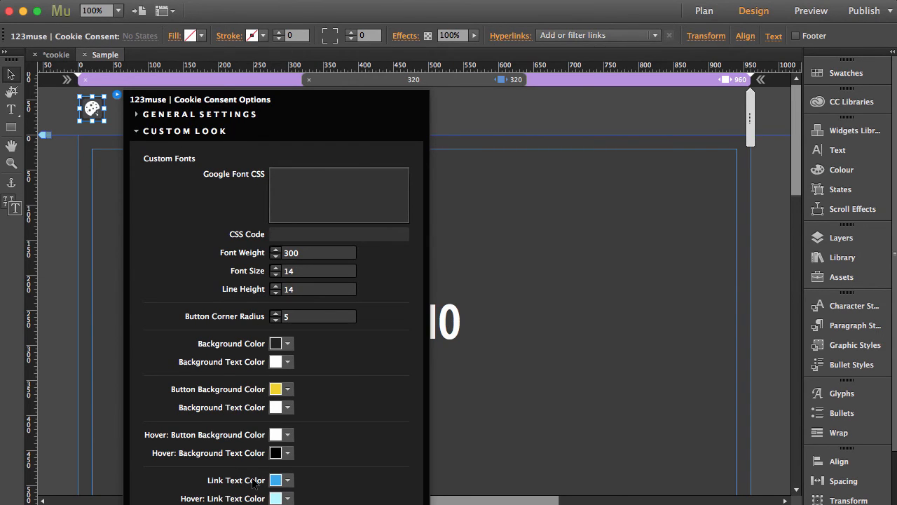
{"action": "mouse_move", "coordinate": [233, 497]}
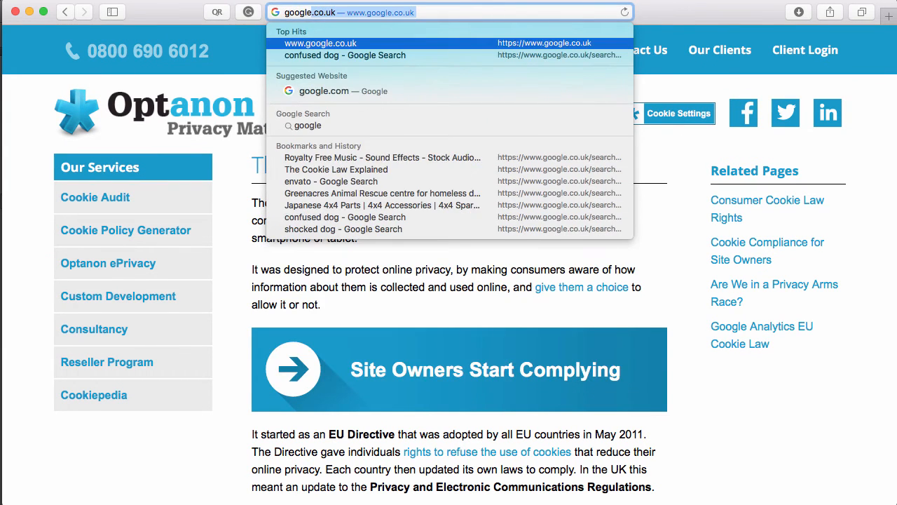
- Search 'google fonts', open the site and add Roboto Condensed to the collection
{"action": "type", "text": "google fonts"}
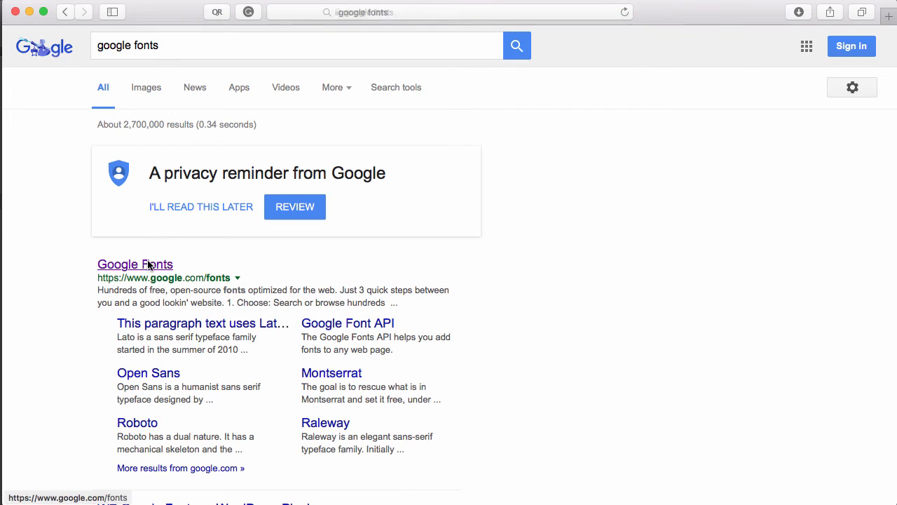
{"action": "left_click", "coordinate": [135, 264]}
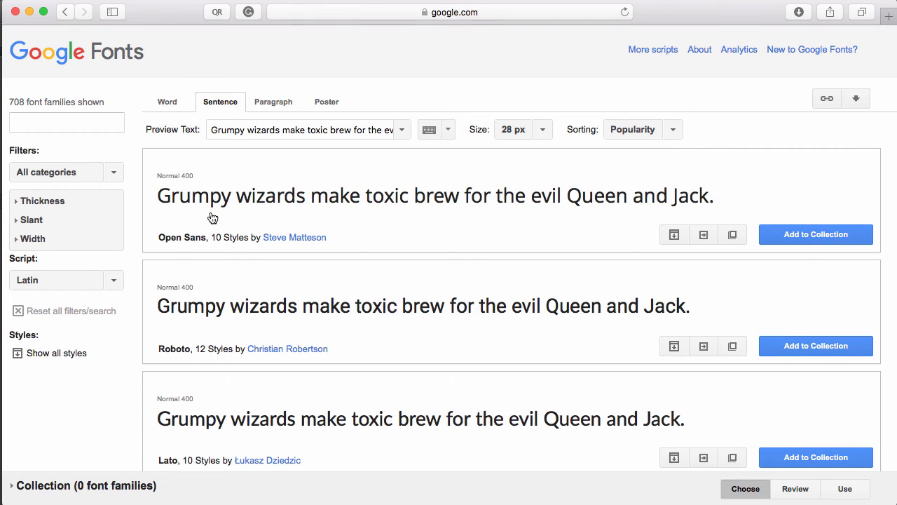
{"action": "mouse_move", "coordinate": [227, 191]}
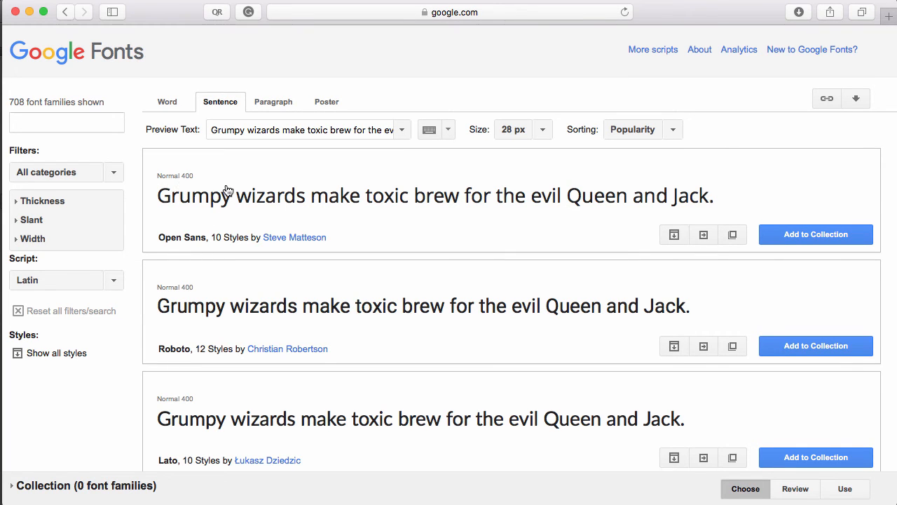
{"action": "scroll", "scroll_direction": "down", "scroll_amount": 3}
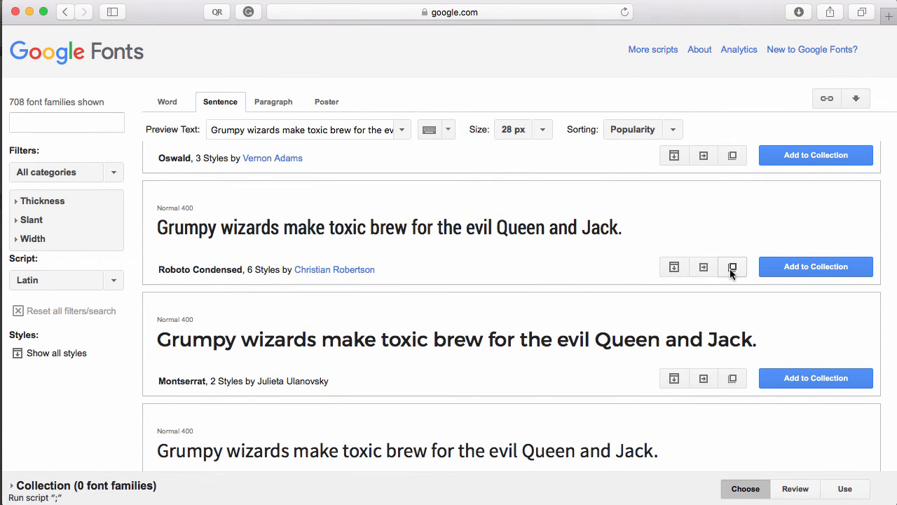
{"action": "mouse_move", "coordinate": [732, 267]}
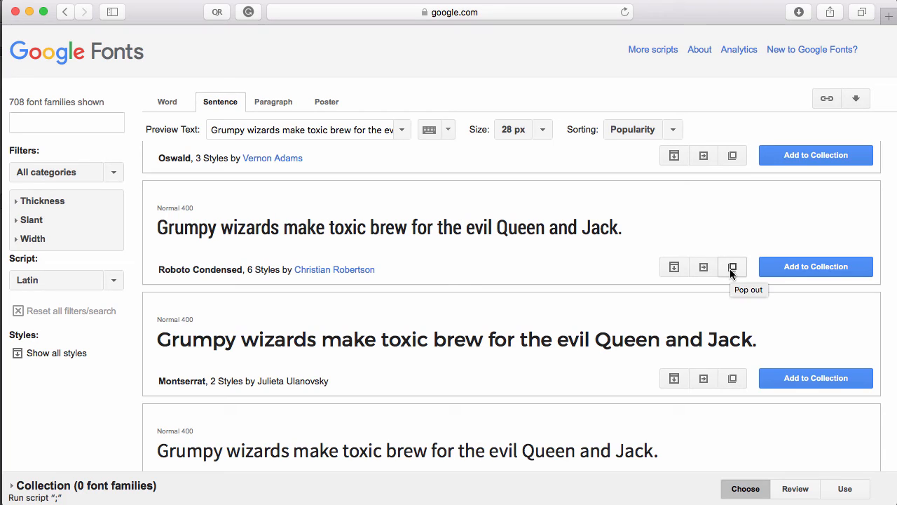
{"action": "mouse_move", "coordinate": [816, 267]}
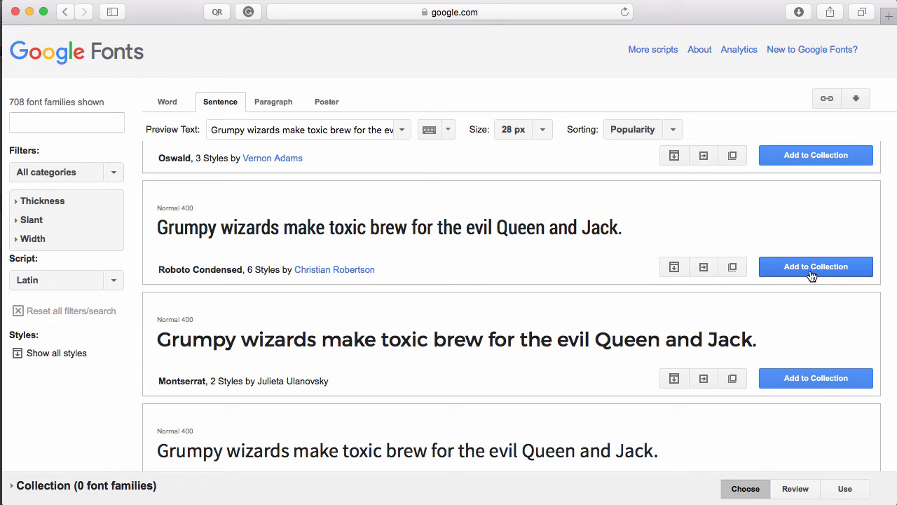
{"action": "left_click", "coordinate": [816, 266]}
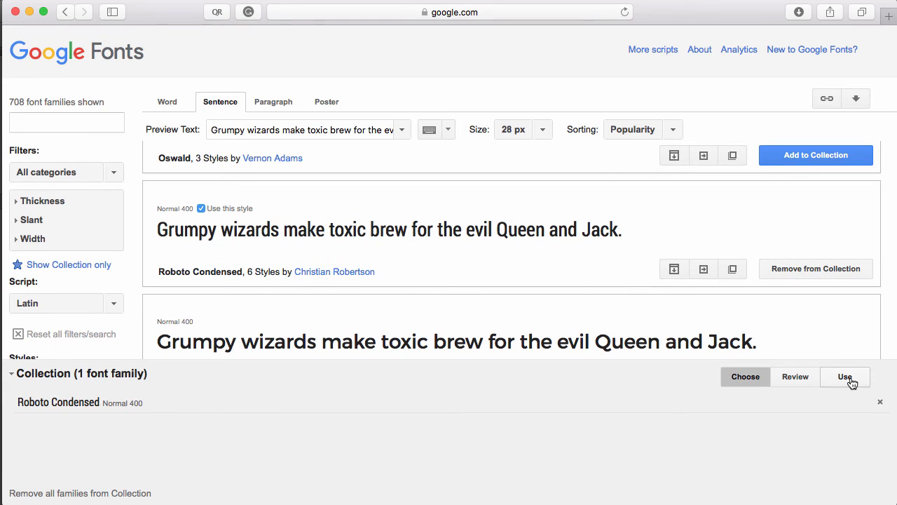
{"action": "left_click", "coordinate": [844, 376]}
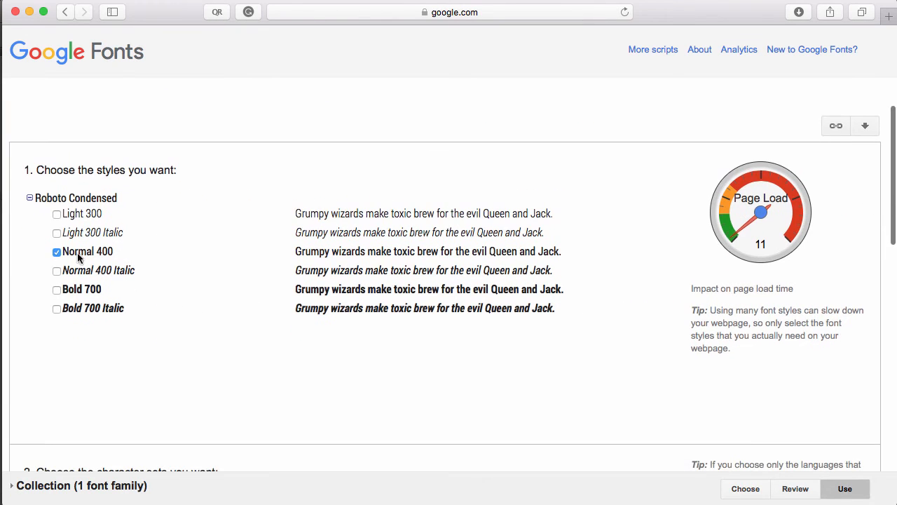
- Select only the Light 300 style and scroll to the embed link code for the website
{"action": "left_click", "coordinate": [56, 214]}
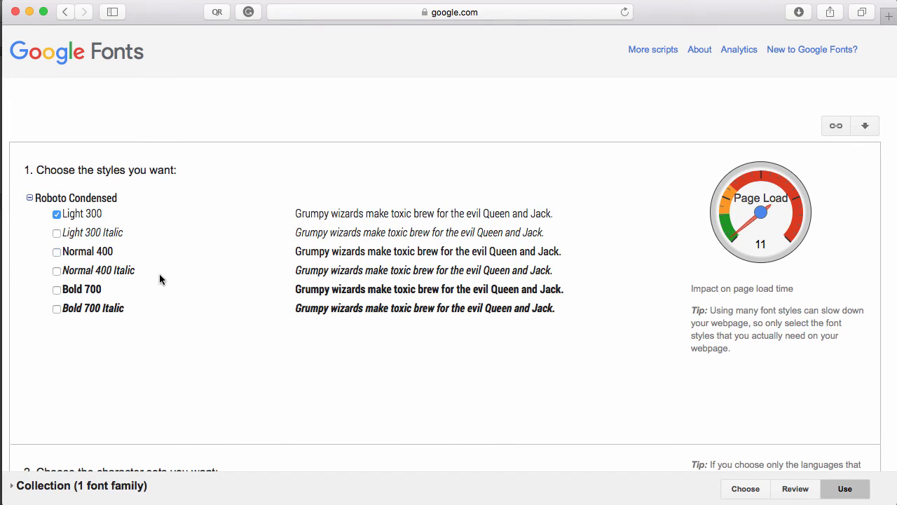
{"action": "scroll", "scroll_direction": "down", "scroll_amount": 3}
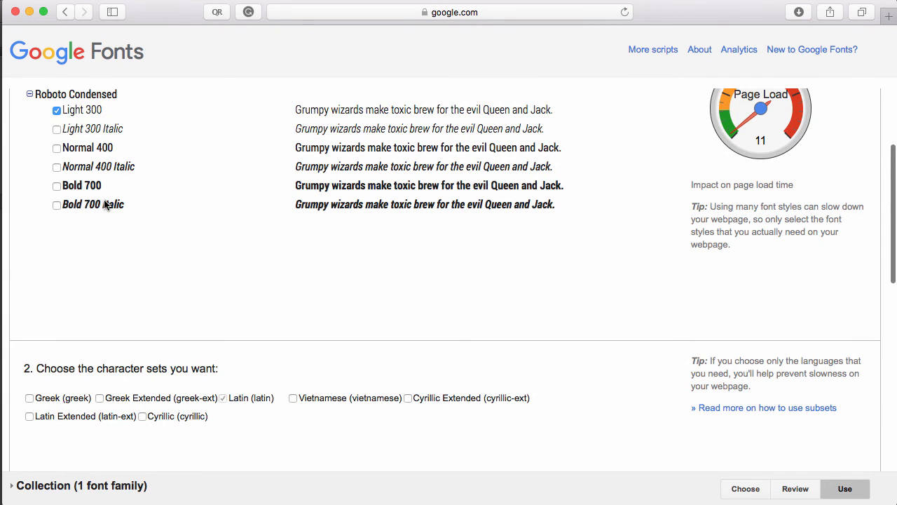
{"action": "scroll", "scroll_direction": "down", "scroll_amount": 3}
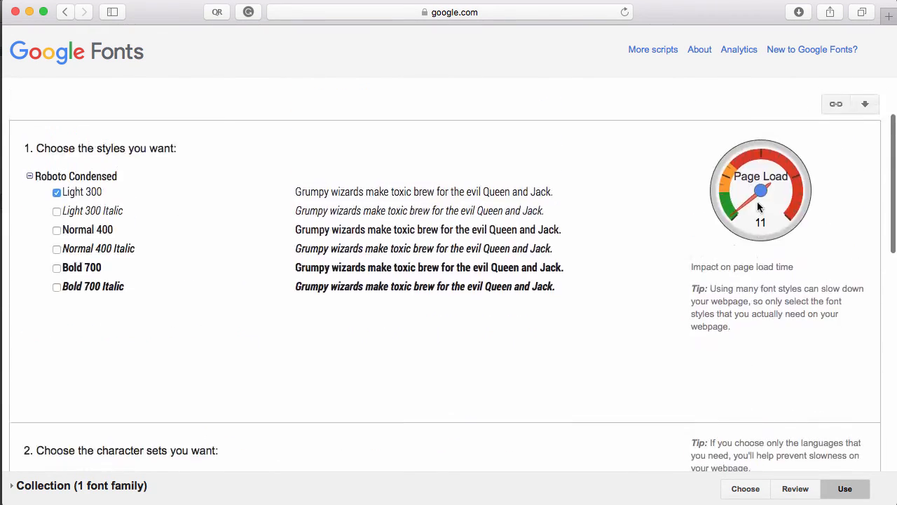
{"action": "scroll", "scroll_direction": "down", "scroll_amount": 3}
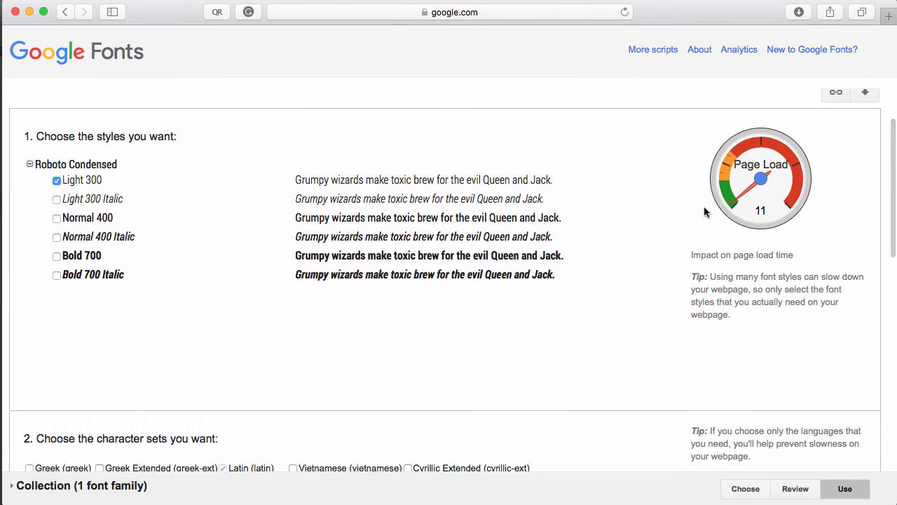
{"action": "scroll", "scroll_direction": "down", "scroll_amount": 3}
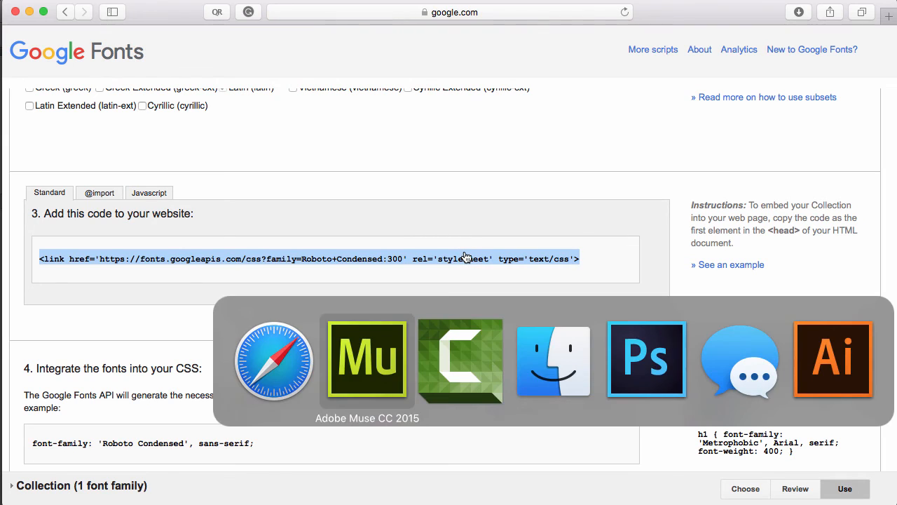
- Paste the Roboto Condensed:300 link tag into the Google Font CSS field and close the options
{"action": "left_click", "coordinate": [368, 359]}
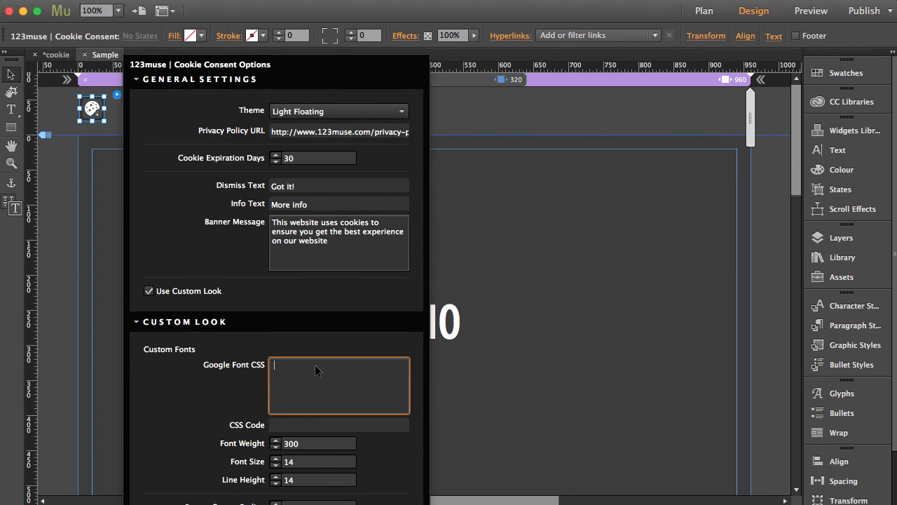
{"action": "type", "text": "<link href='https://fonts.googleapis.com/css?family=Roboto+Condensed:300' rel='stylesheet' type='text/css'>"}
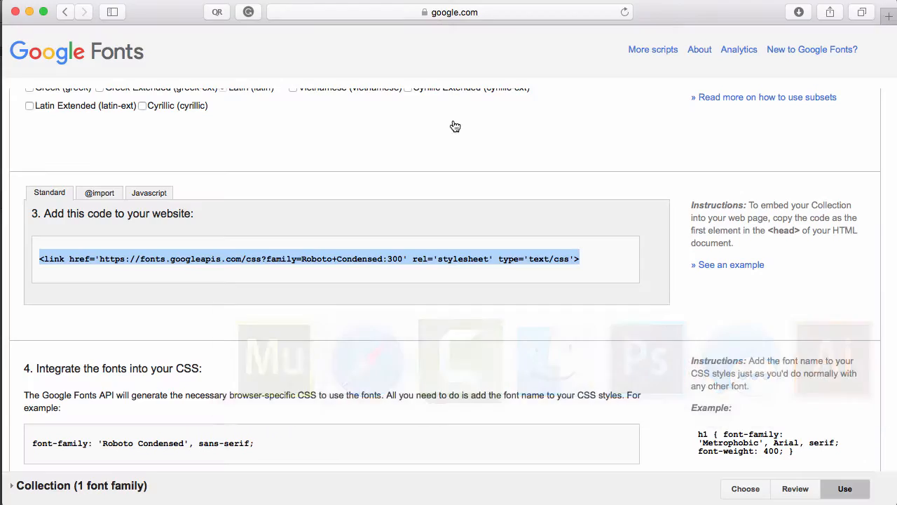
{"action": "scroll", "scroll_direction": "down", "scroll_amount": 3}
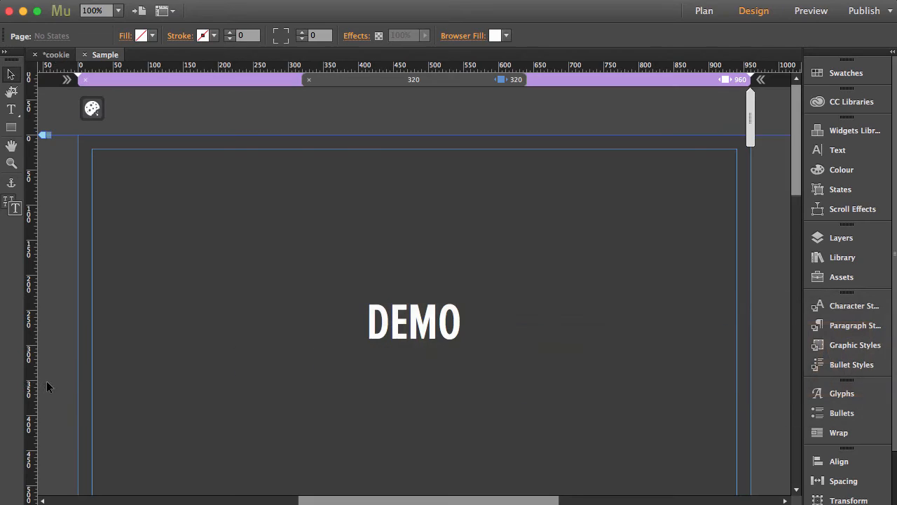
{"action": "left_click", "coordinate": [93, 110]}
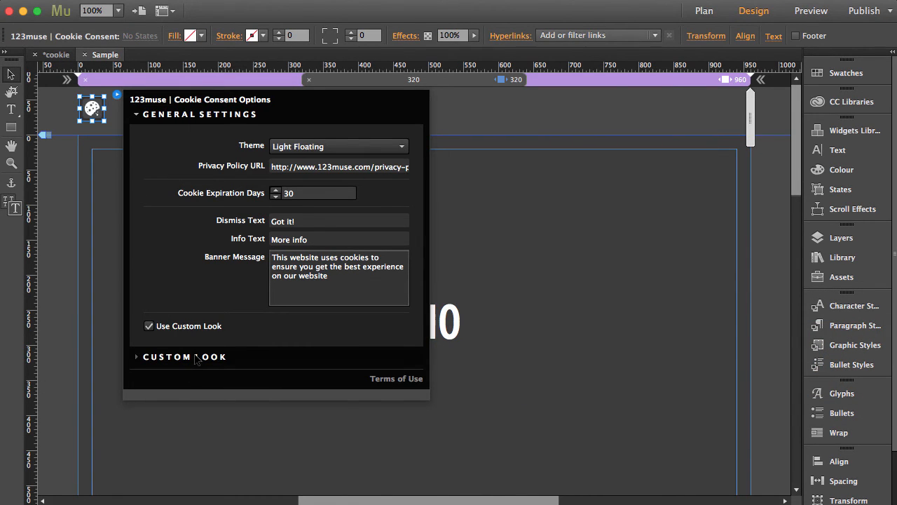
{"action": "left_click", "coordinate": [185, 358]}
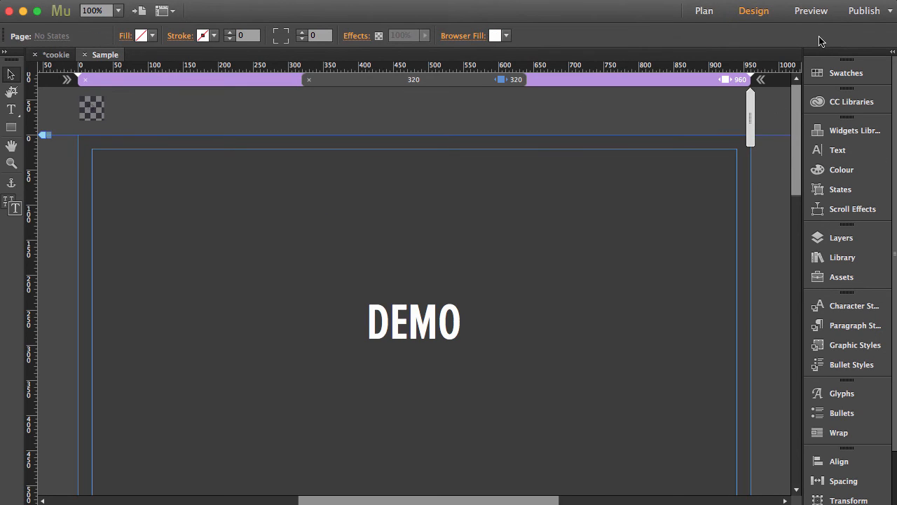
- Preview the page showing the light floating cookie banner in the lower right
{"action": "left_click", "coordinate": [810, 11]}
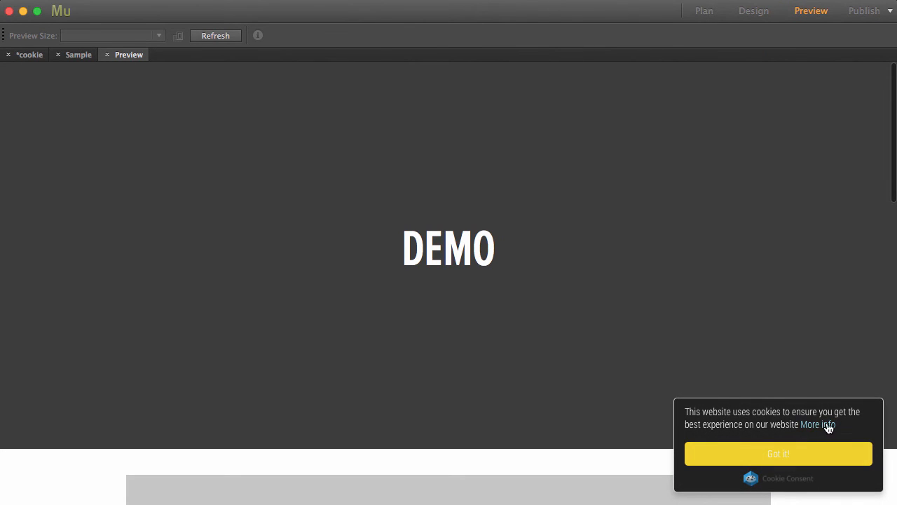
{"action": "mouse_move", "coordinate": [311, 140]}
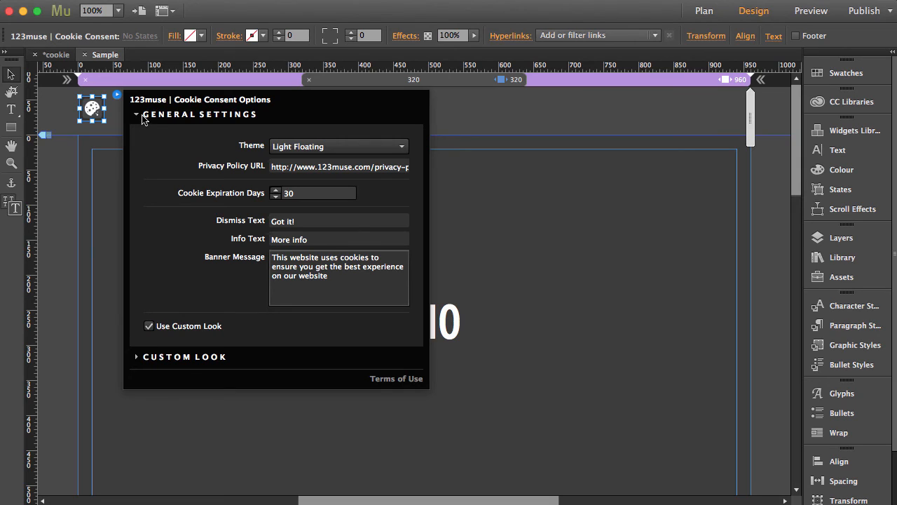
- Under Custom Look, set a gray banner background, red button background and adjusted hover colour
{"action": "left_click", "coordinate": [136, 115]}
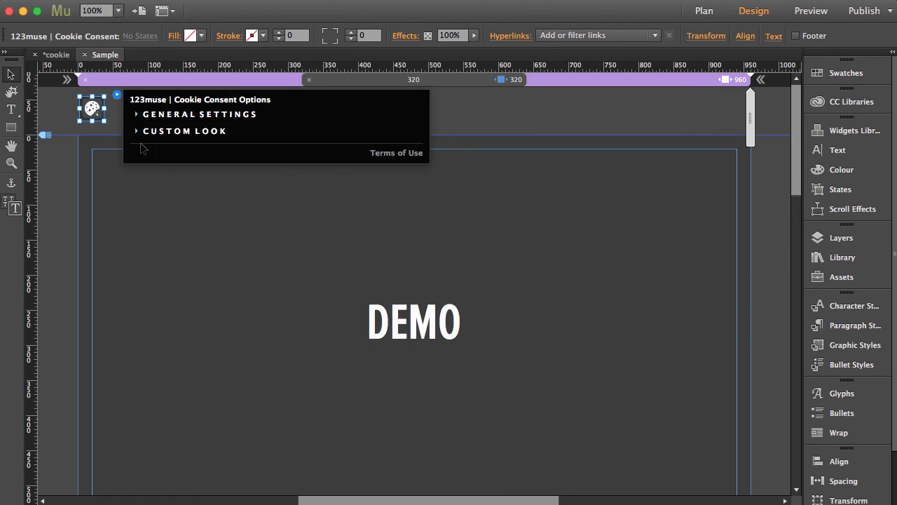
{"action": "left_click", "coordinate": [185, 132]}
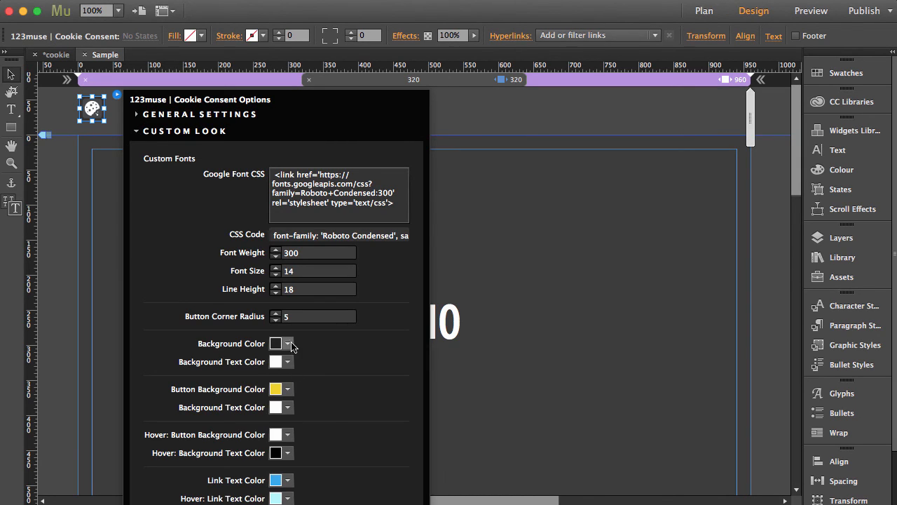
{"action": "left_click", "coordinate": [288, 342]}
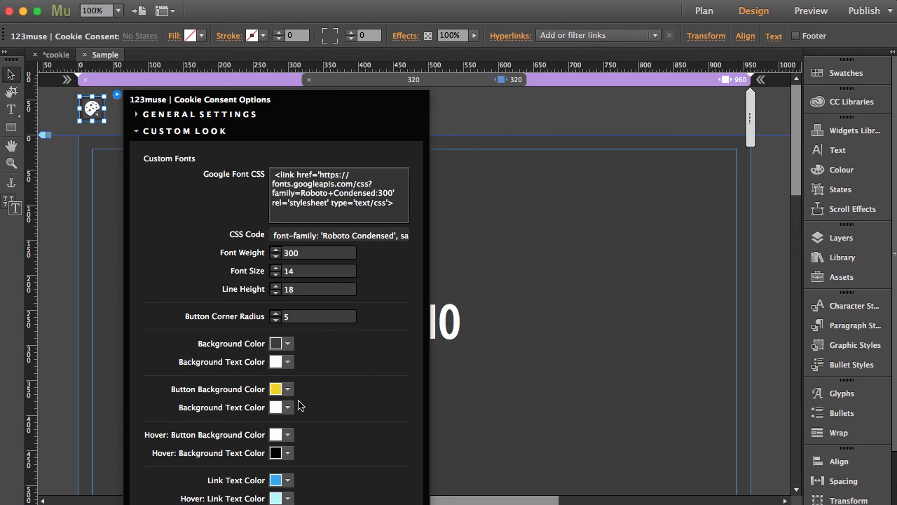
{"action": "left_click", "coordinate": [288, 390]}
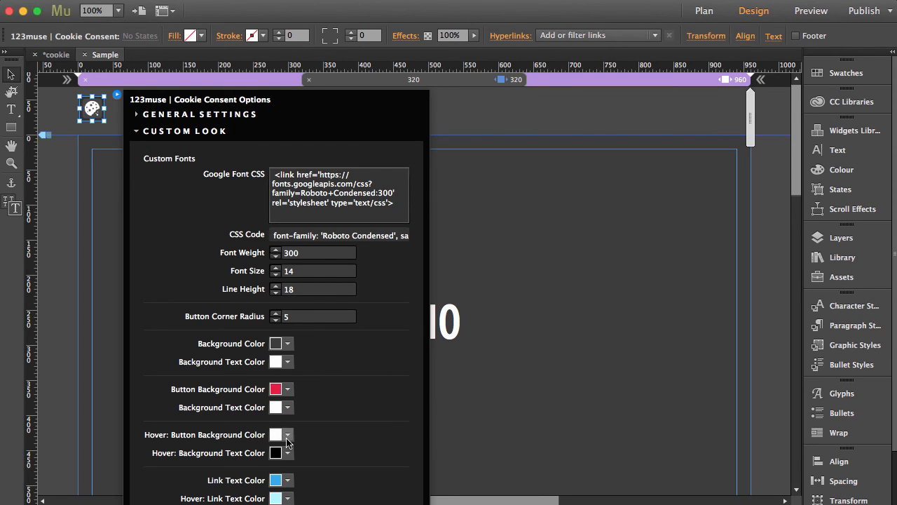
{"action": "left_click", "coordinate": [287, 435]}
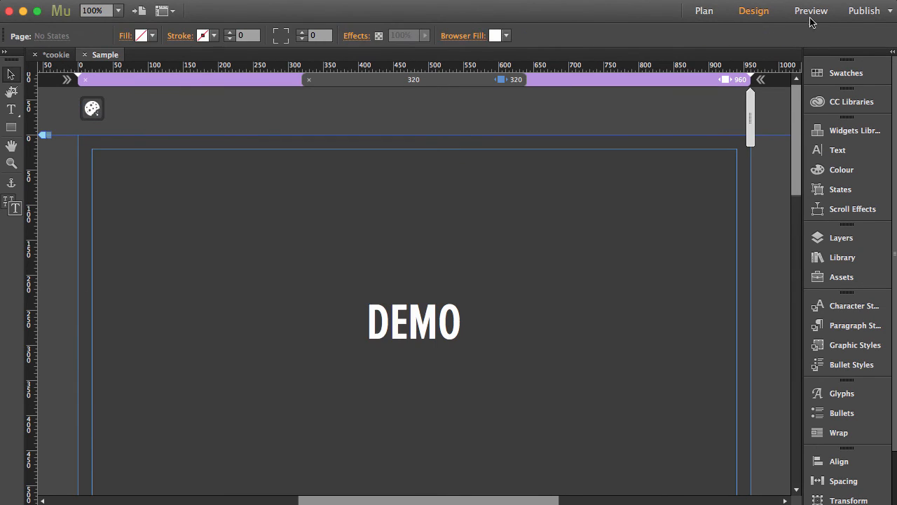
- Preview the page to check the floating banner with its red Got it button
{"action": "left_click", "coordinate": [810, 11]}
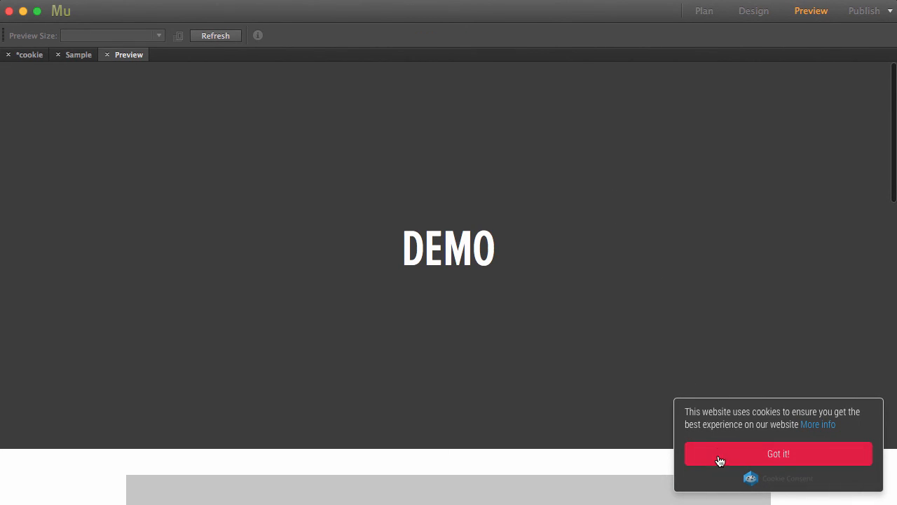
{"action": "mouse_move", "coordinate": [776, 478]}
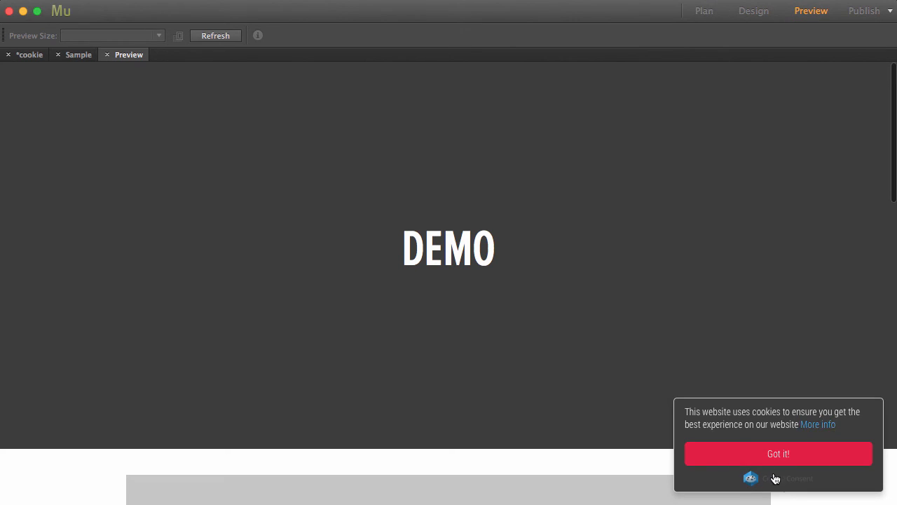
{"action": "mouse_move", "coordinate": [90, 68]}
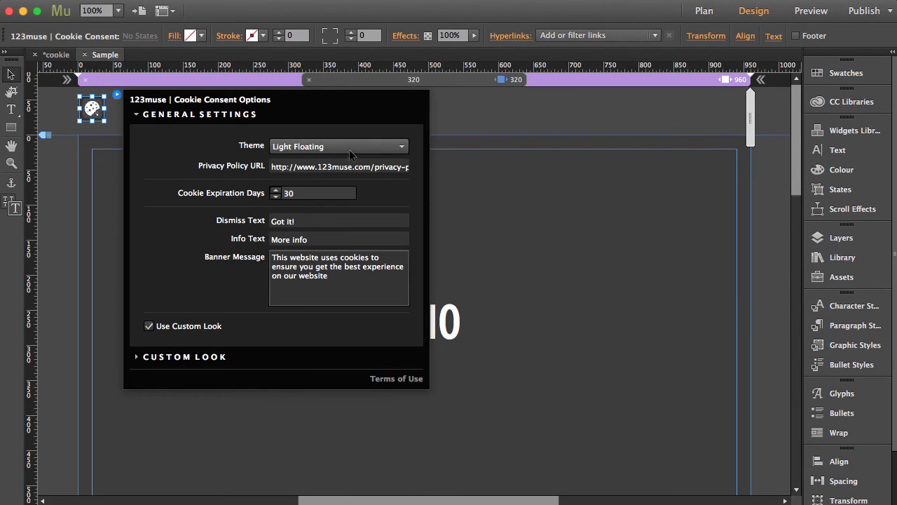
- Set the banner theme to Dark Top, preview it across the page top, then resume editing
{"action": "left_click", "coordinate": [339, 146]}
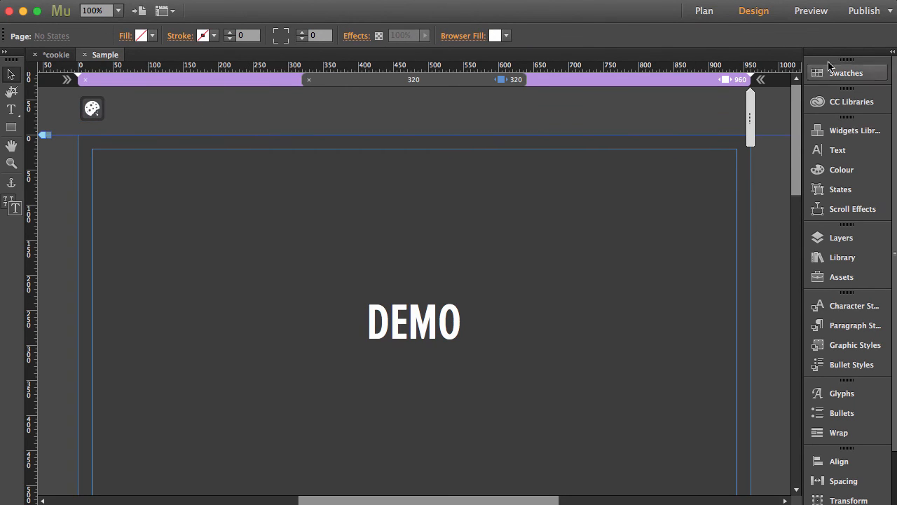
{"action": "left_click", "coordinate": [810, 11]}
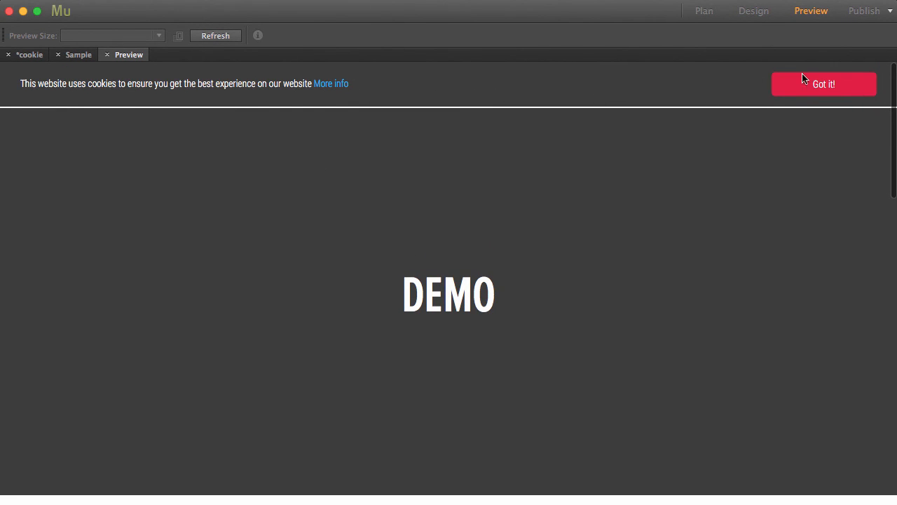
{"action": "mouse_move", "coordinate": [118, 56]}
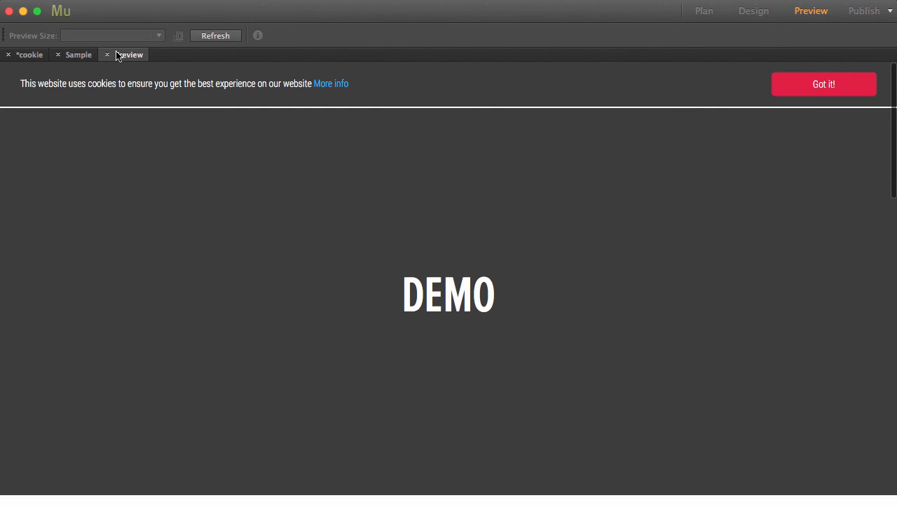
{"action": "left_click", "coordinate": [754, 12]}
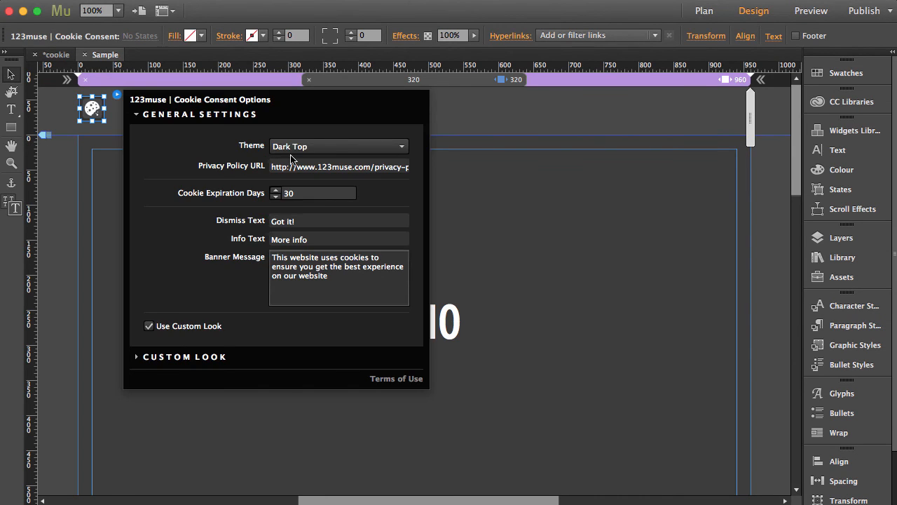
{"action": "left_click", "coordinate": [339, 146]}
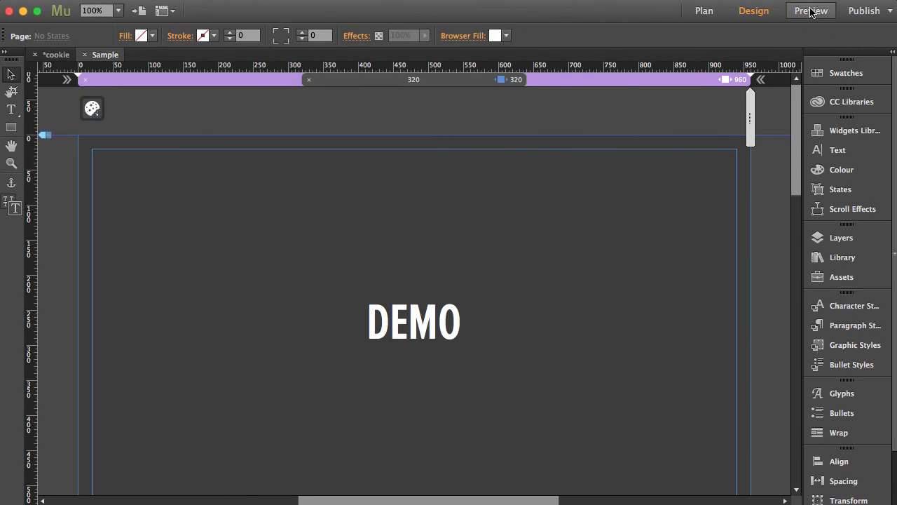
- Try the Dark Bottom theme in preview, then return to Design and choose Light Top
{"action": "left_click", "coordinate": [811, 11]}
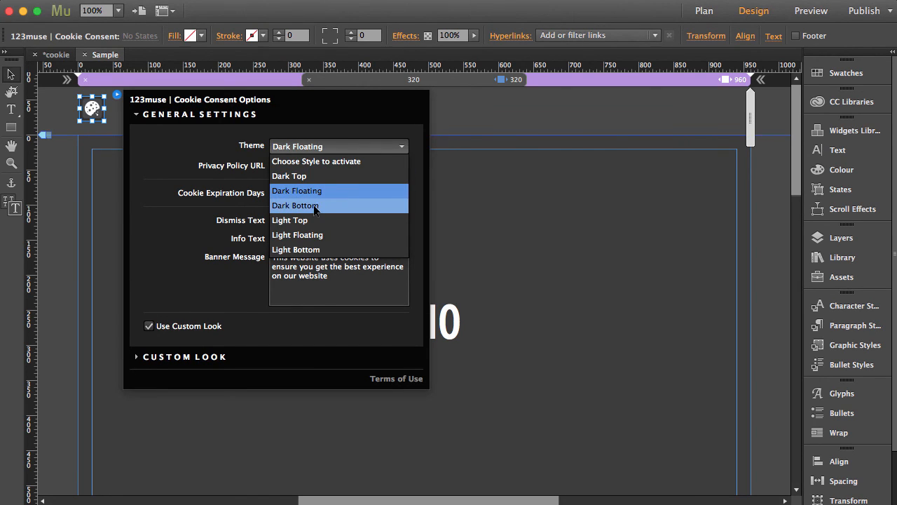
{"action": "left_click", "coordinate": [810, 11]}
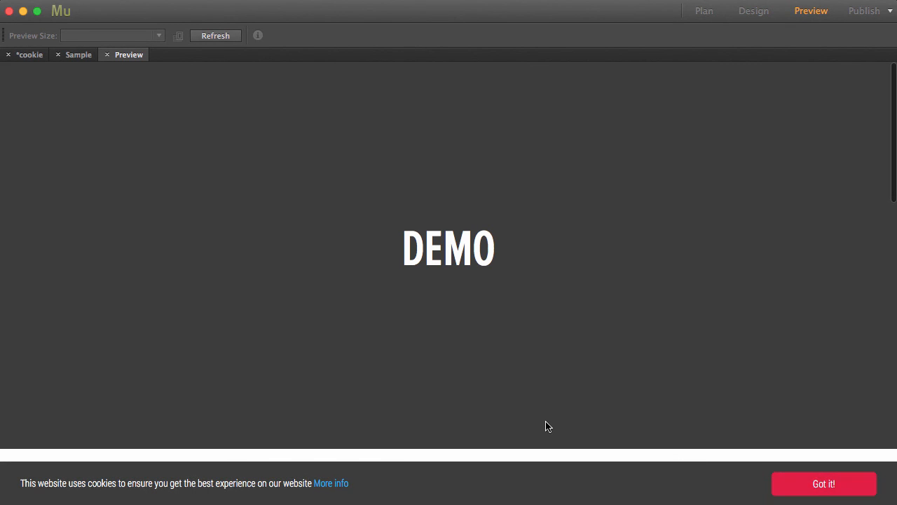
{"action": "left_click", "coordinate": [755, 11]}
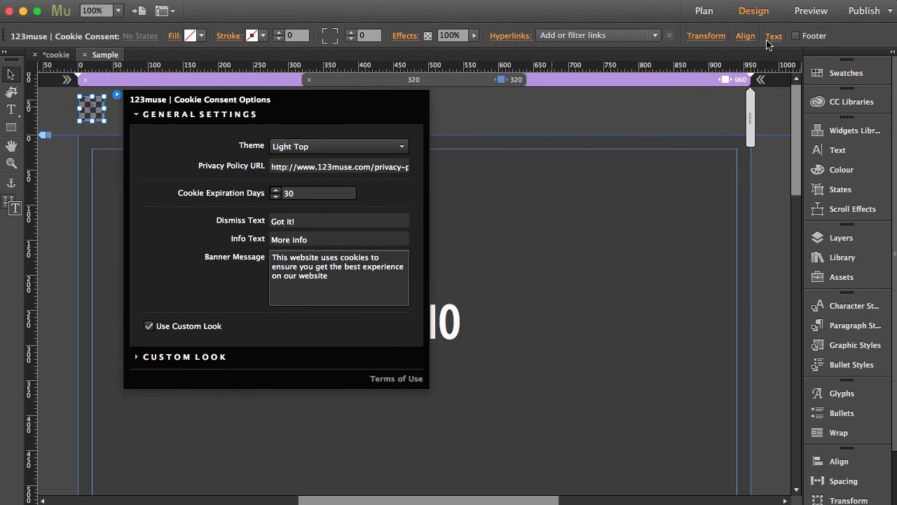
- Preview the Light Top banner across the page top, then return to editing the Sample page
{"action": "left_click", "coordinate": [811, 11]}
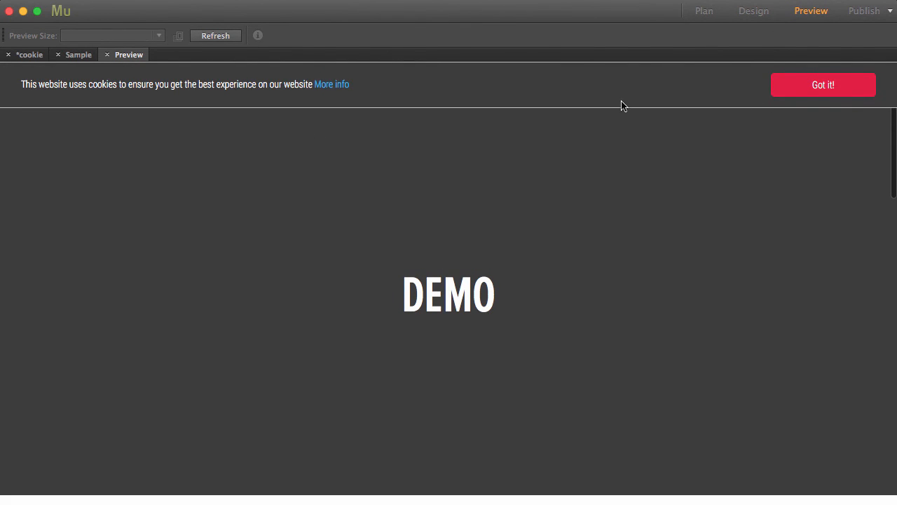
{"action": "mouse_move", "coordinate": [129, 45]}
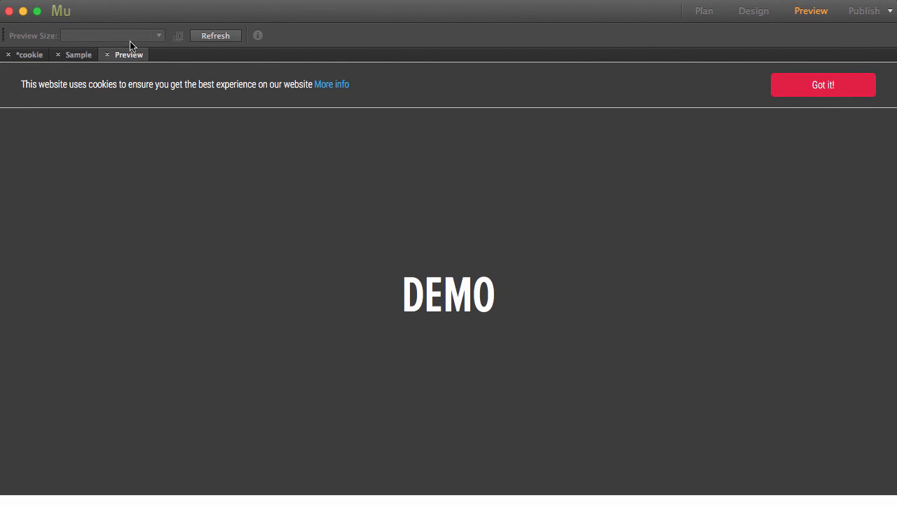
{"action": "left_click", "coordinate": [754, 11]}
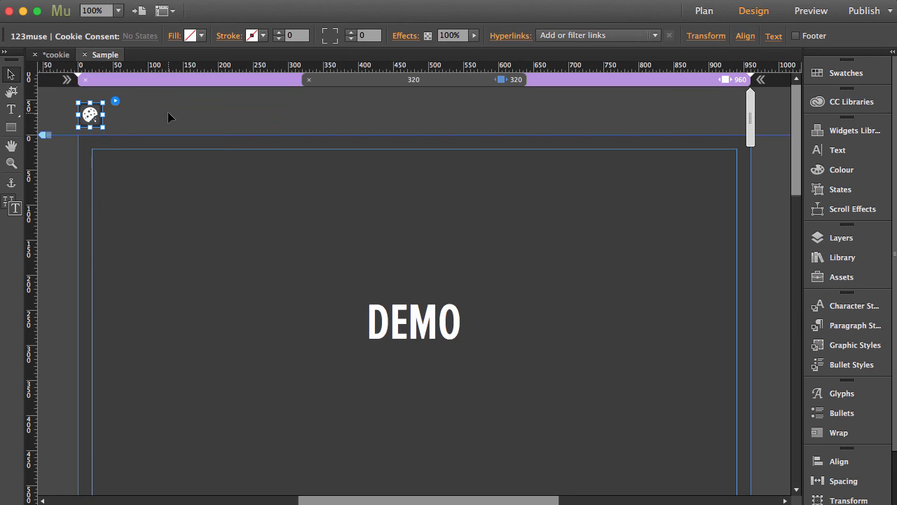
{"action": "mouse_move", "coordinate": [161, 115]}
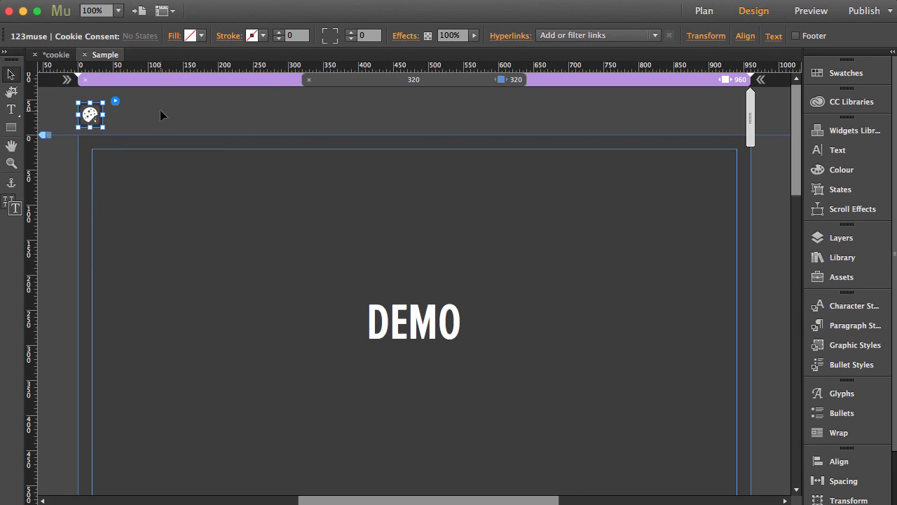